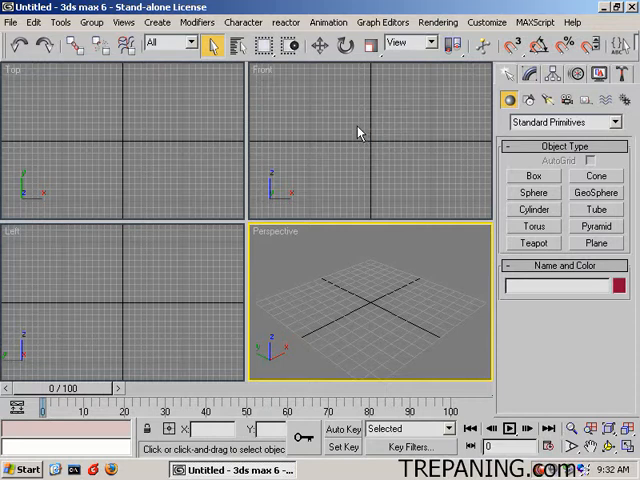
mouse_move(385, 170)
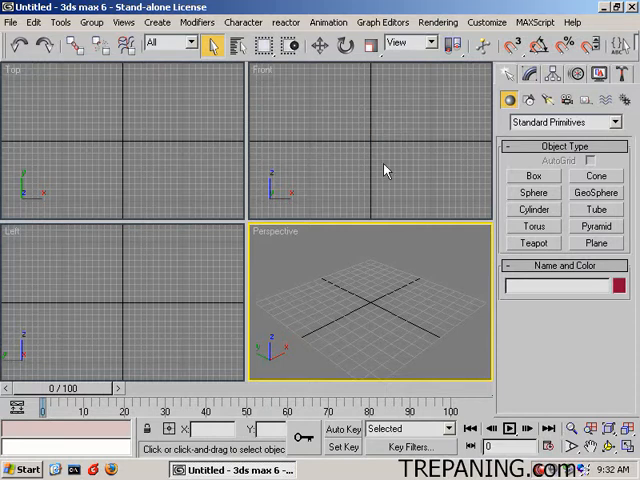
mouse_move(608, 207)
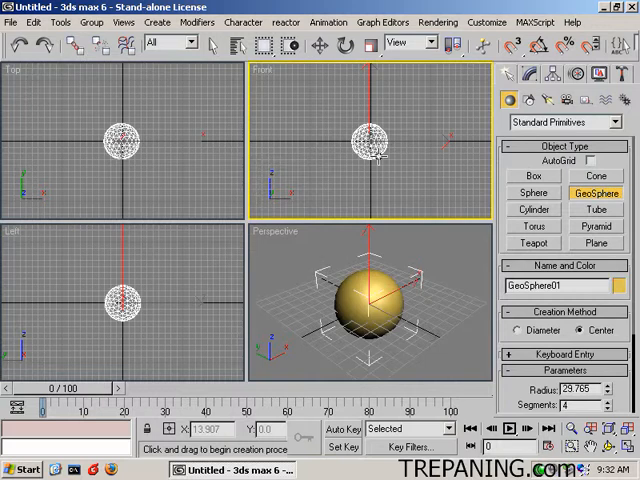
mouse_move(420, 180)
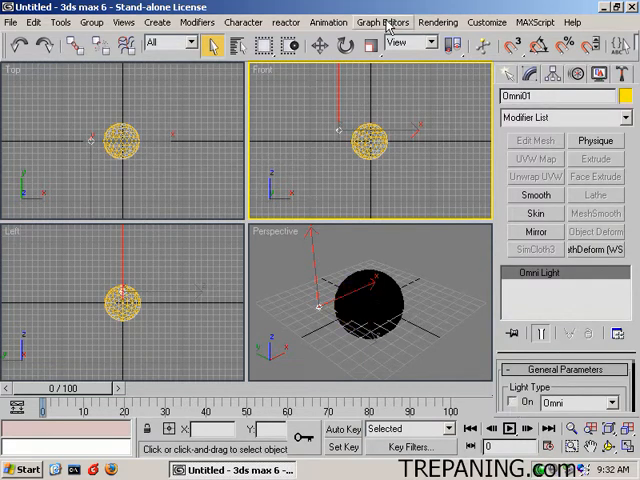
- Try a white ambient colour in Environment settings, then restore it to black
click(438, 22)
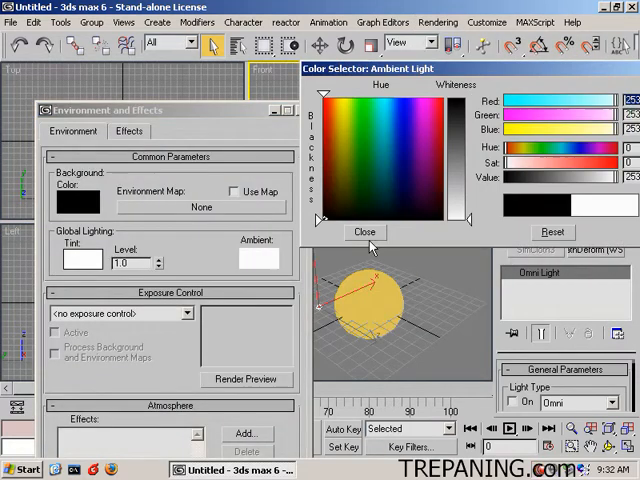
click(366, 232)
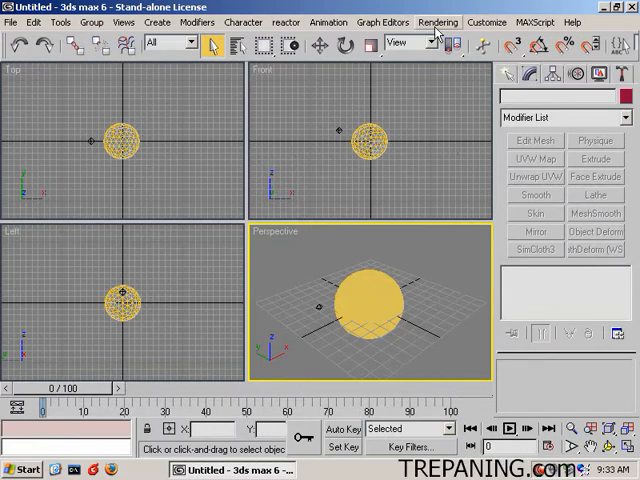
click(438, 22)
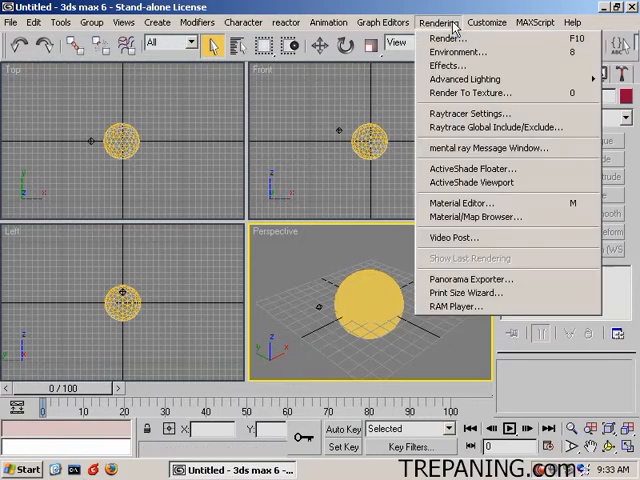
click(458, 52)
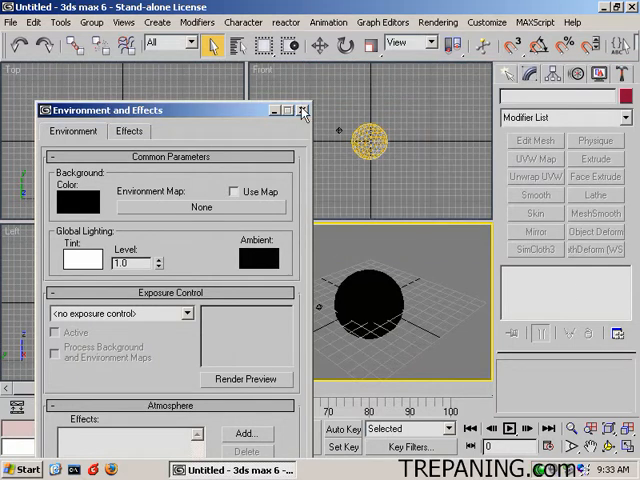
click(11, 22)
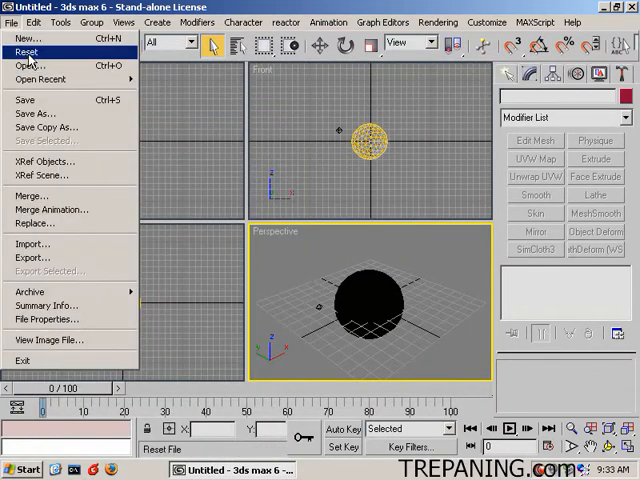
- Reset the scene, then create a GeoSphere and a Torus from Standard Primitives
click(26, 51)
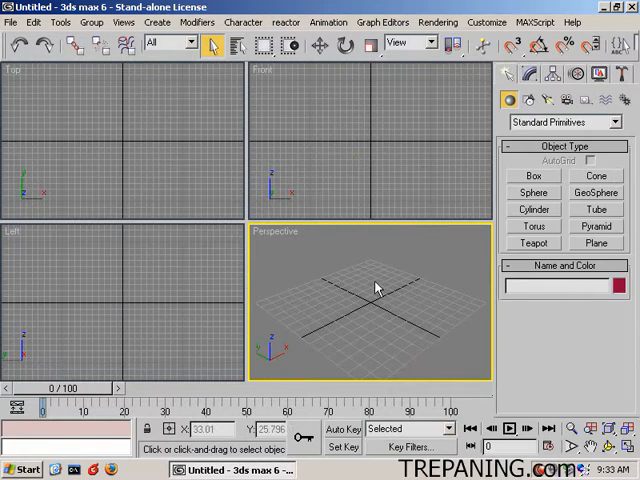
click(596, 192)
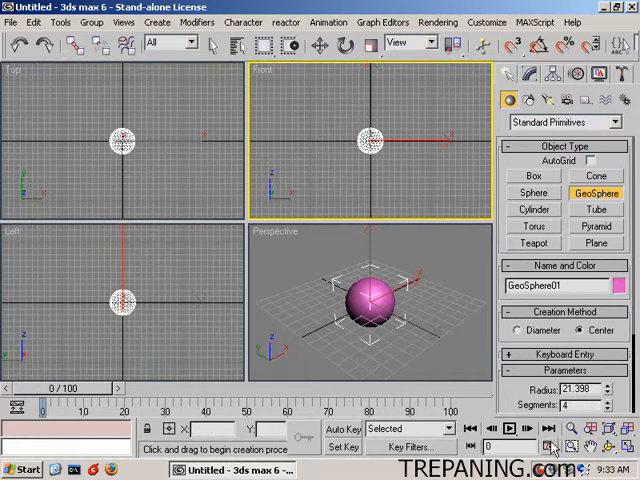
mouse_move(536, 189)
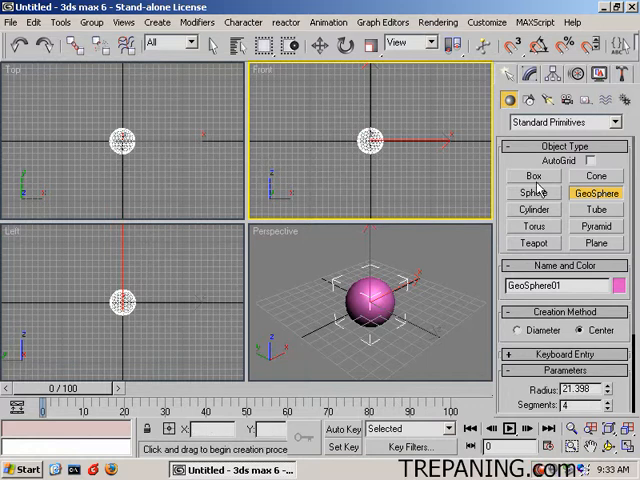
click(533, 226)
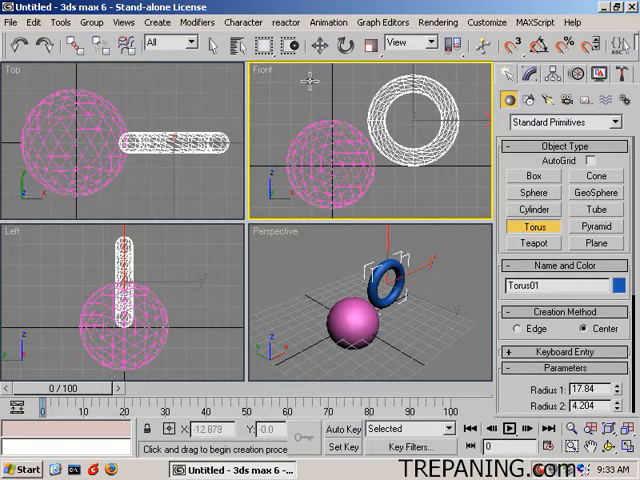
- Move the torus against the geosphere and rename the editable meshes ball and donut1
click(320, 44)
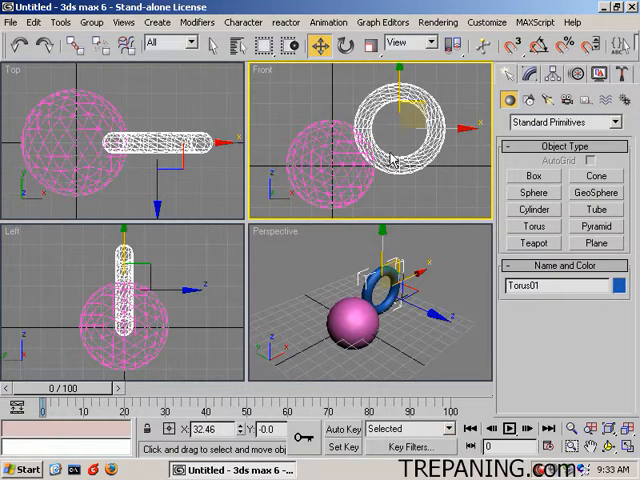
mouse_move(466, 256)
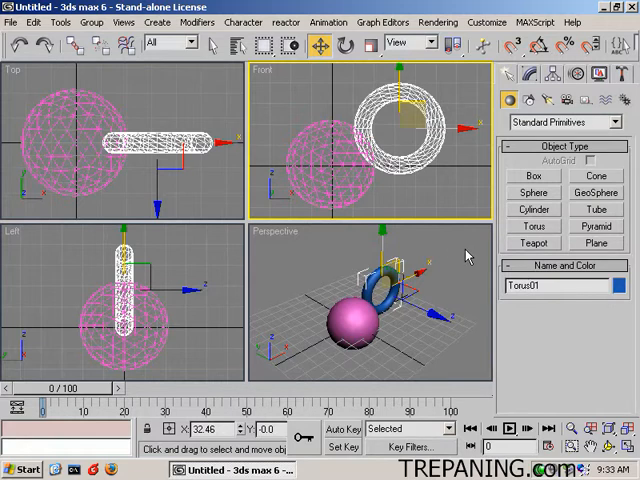
mouse_move(467, 256)
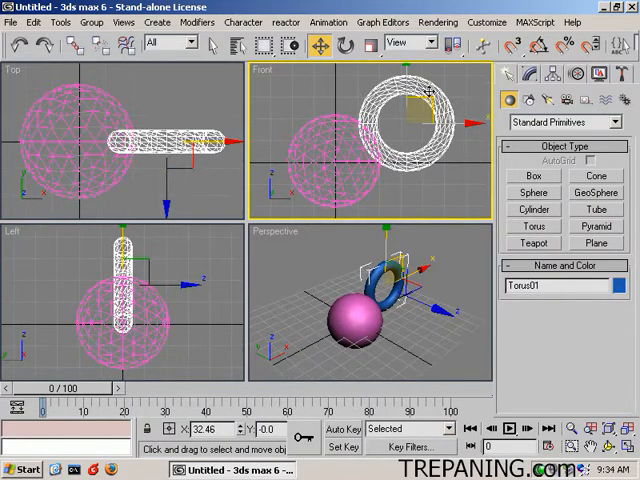
mouse_move(528, 77)
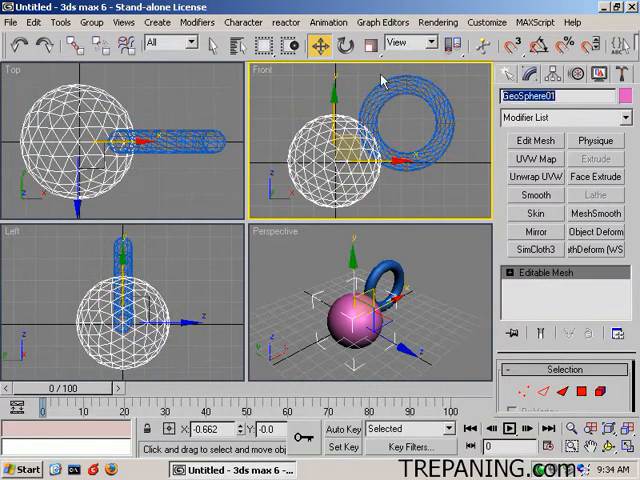
text(ball)
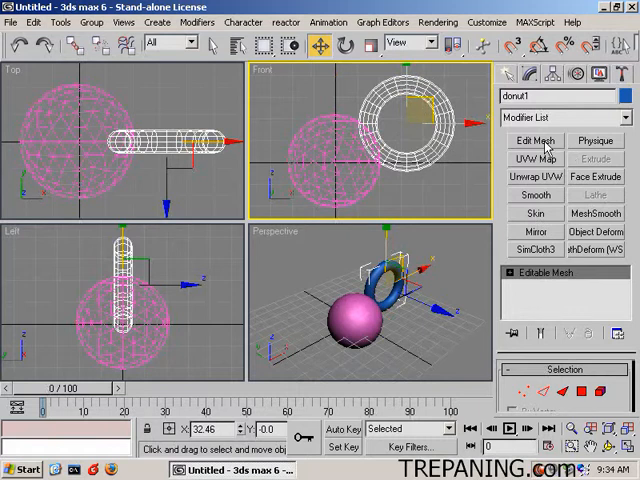
- Add Edit Mesh to donut1 and detach its selected faces to a separate element
click(535, 140)
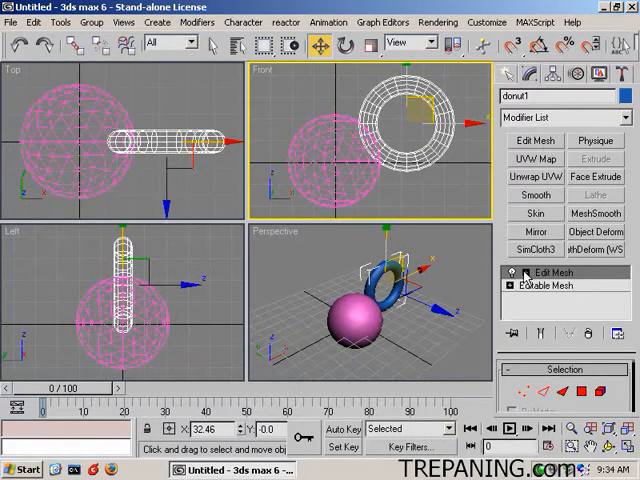
click(551, 311)
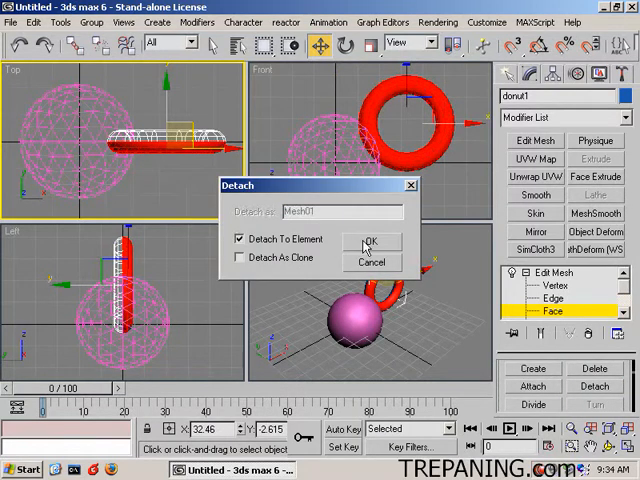
click(372, 241)
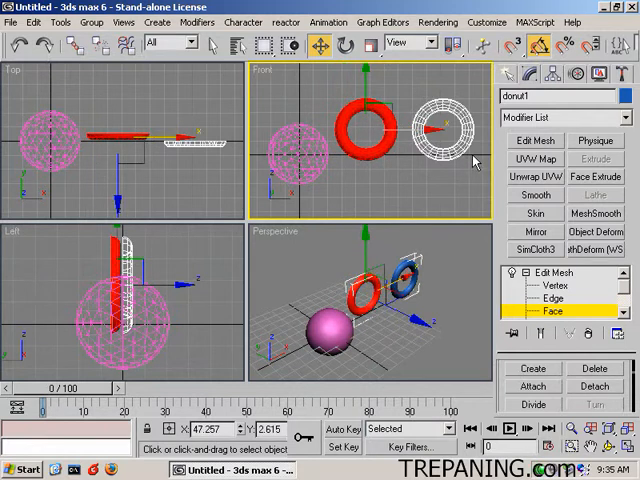
mouse_move(407, 207)
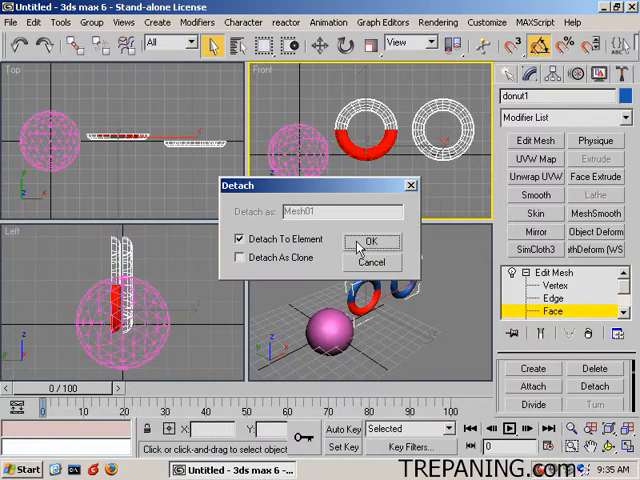
- Detach donut1's lower-half faces to an element, move them away and delete them
click(372, 242)
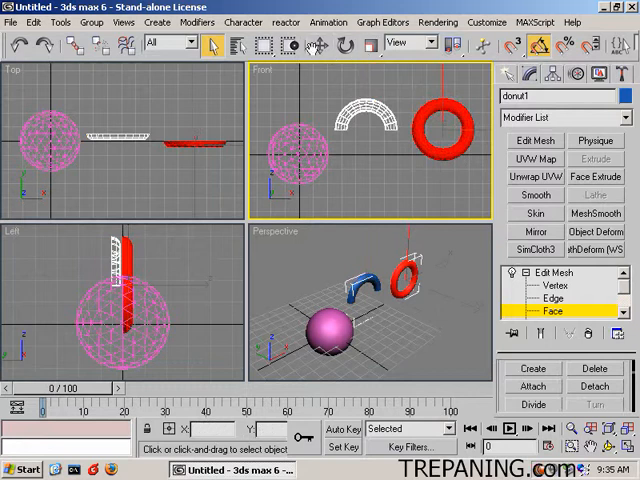
mouse_move(370, 47)
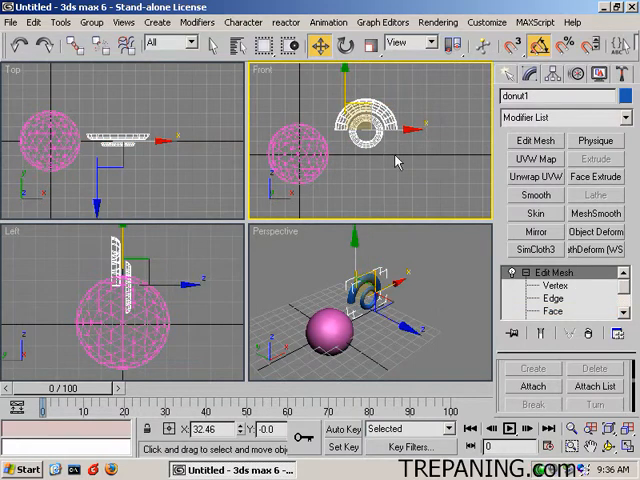
- Add UVW Mapping and Unwrap UVW to donut1 and open the Edit UVWs window
click(534, 159)
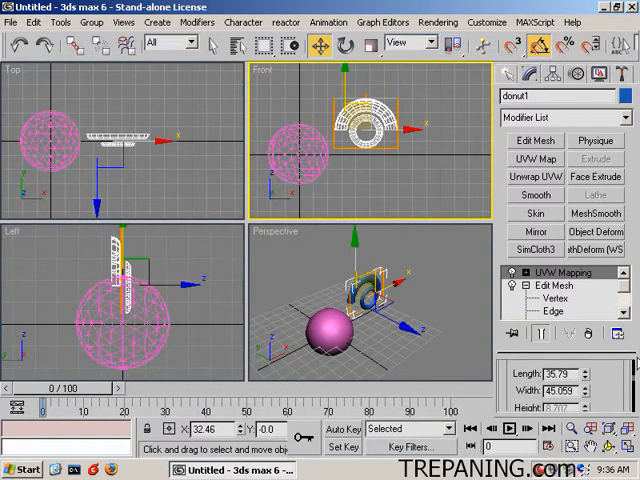
mouse_move(418, 147)
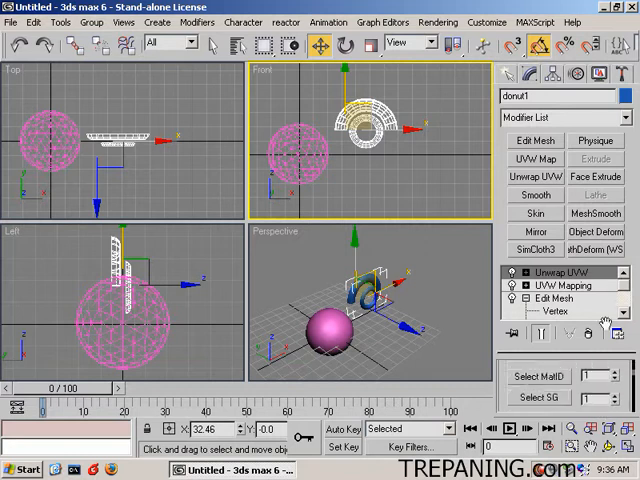
click(547, 297)
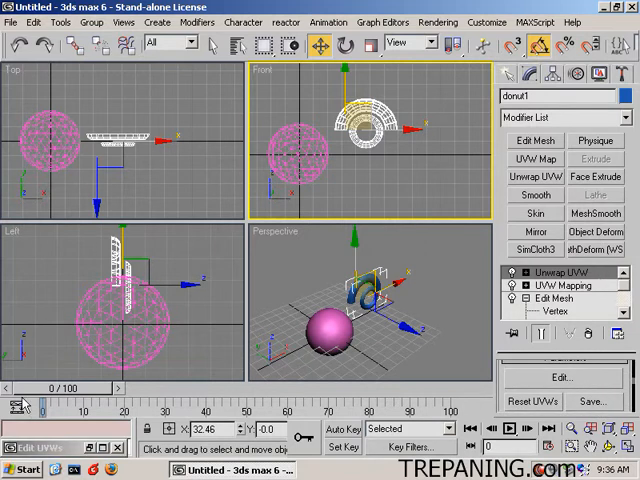
click(562, 376)
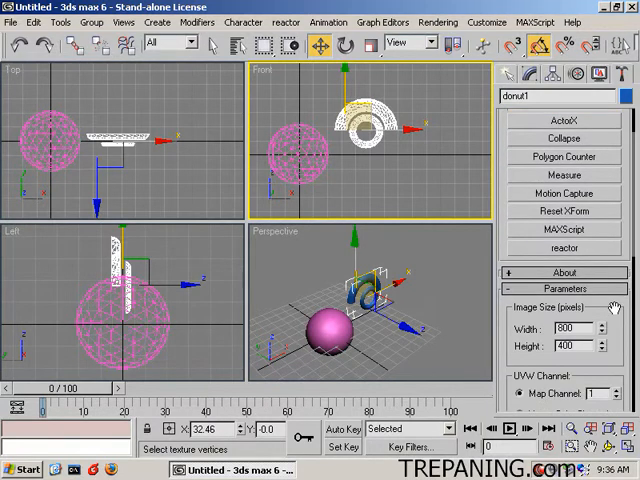
- Render a 512x512 UVW template from donut1 and save it as donut1Wire.tga
text(512)
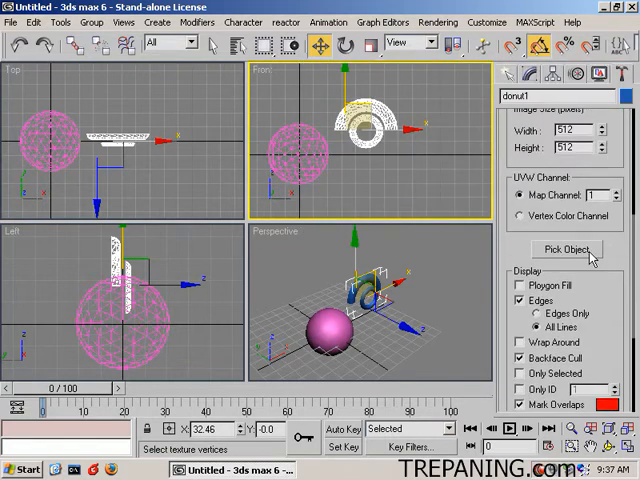
click(566, 250)
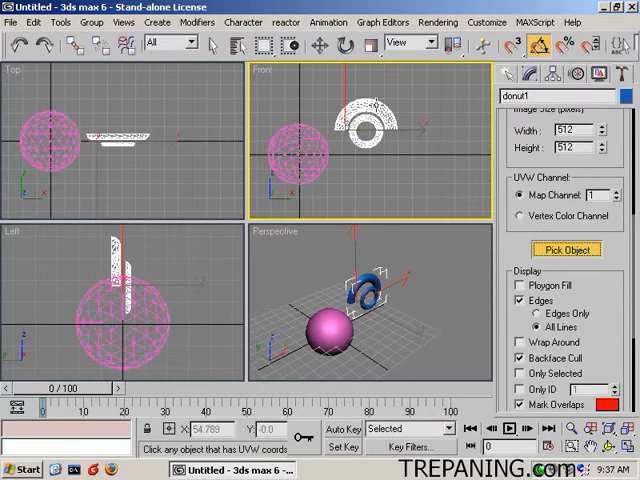
click(567, 250)
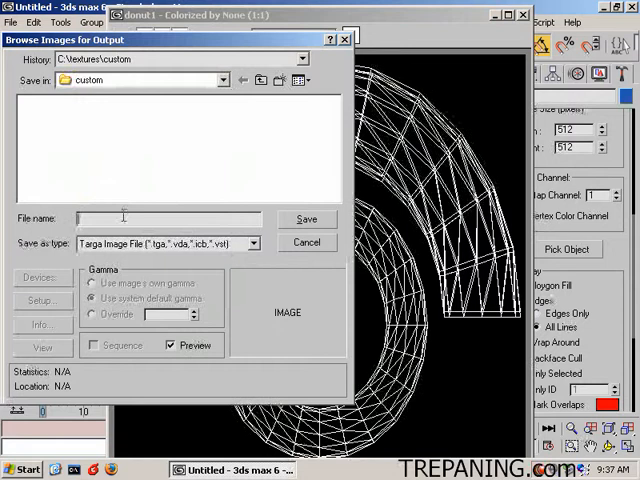
text(donut1Wire)
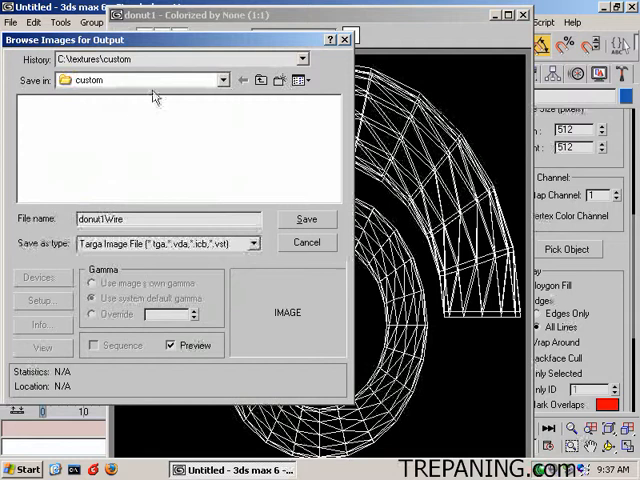
click(307, 219)
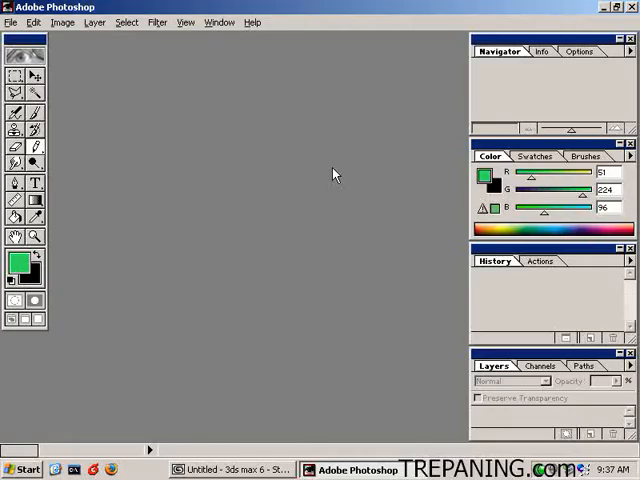
- Open the donut1Wire.tga template in Photoshop
click(11, 22)
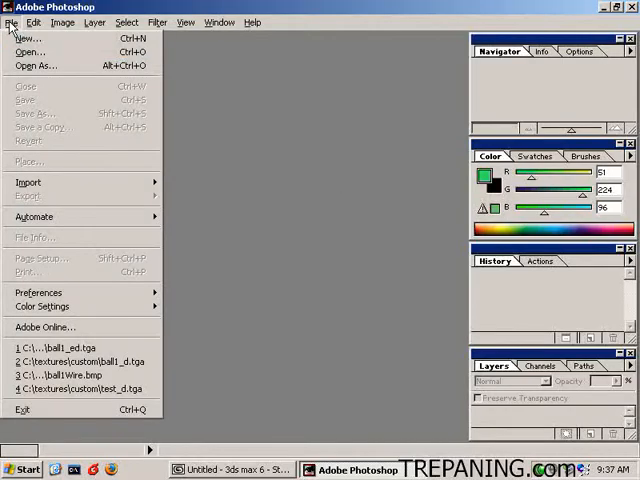
click(31, 52)
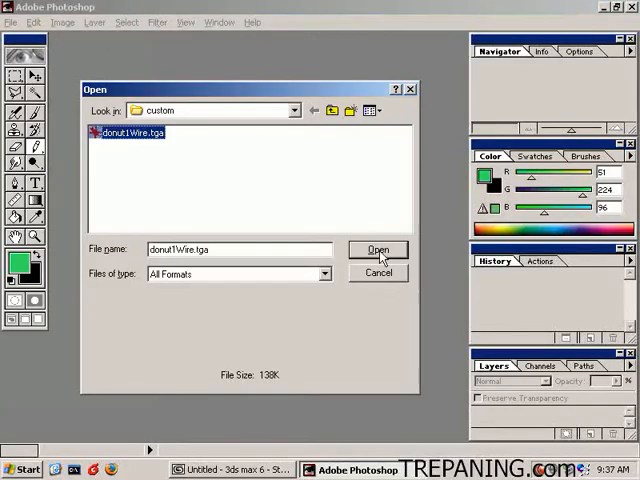
click(378, 249)
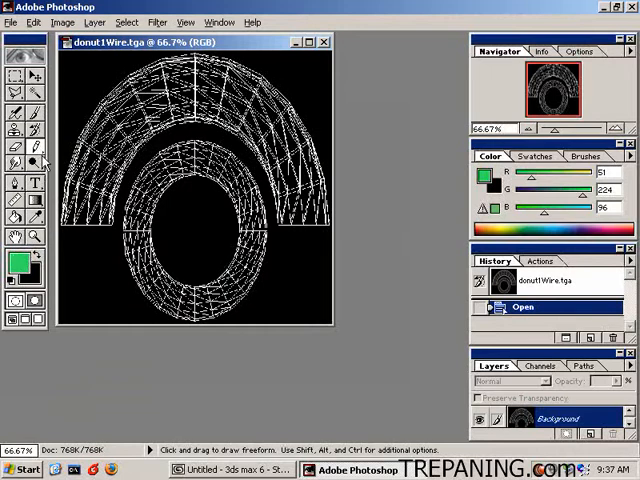
- Paint green, yellow and orange bands over the upper arch, then pick blue
drag(95, 195, 95, 230)
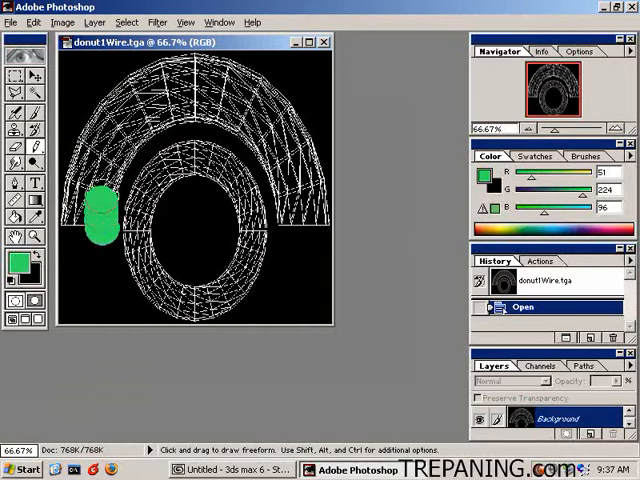
drag(100, 210, 200, 115)
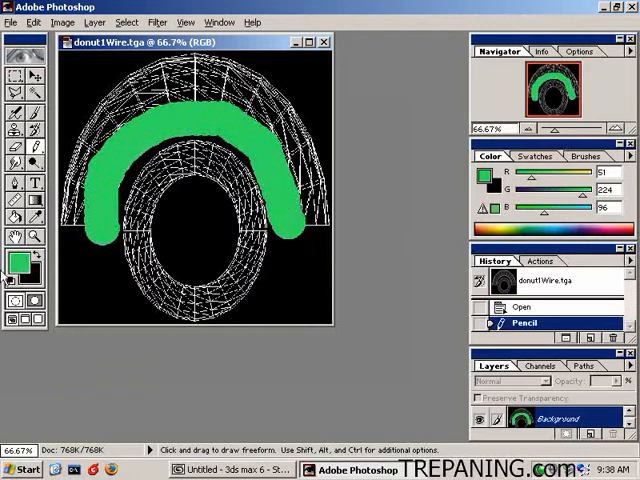
click(15, 262)
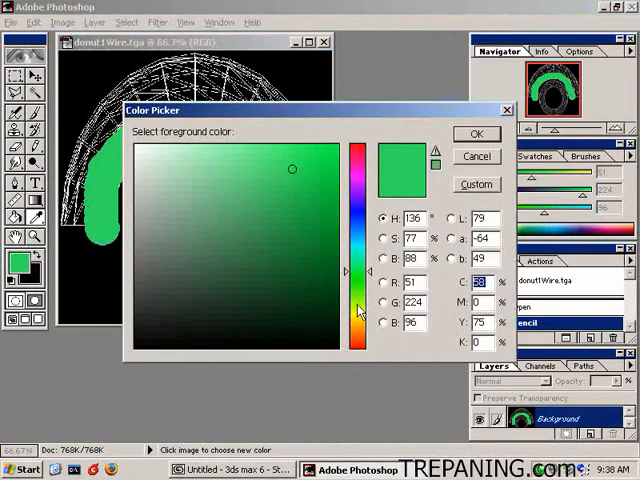
click(477, 133)
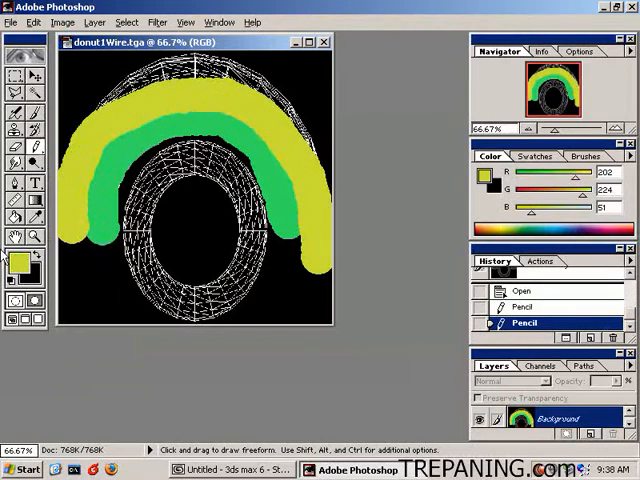
click(15, 262)
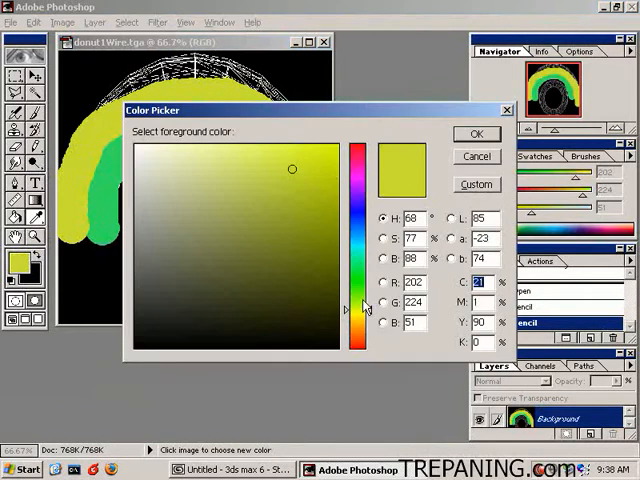
click(476, 133)
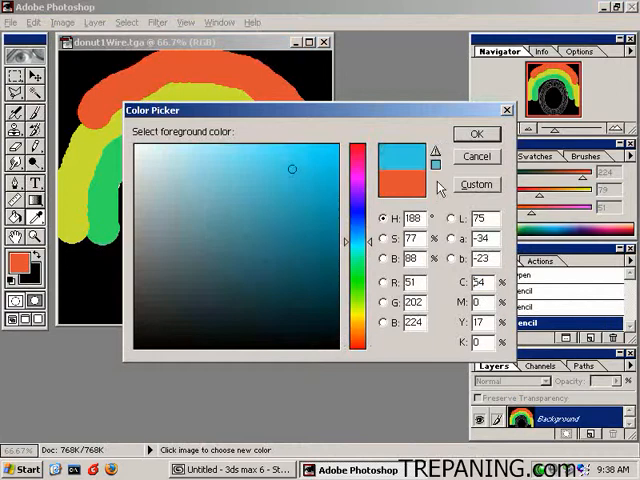
click(477, 133)
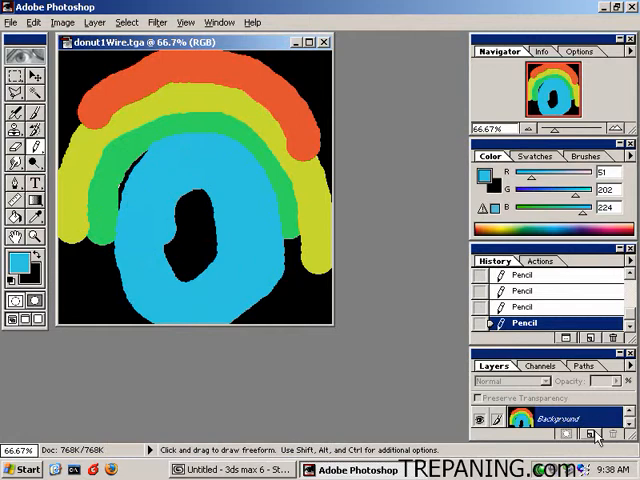
- Save the painted texture as donut1_d.tga at 24 bits
click(11, 22)
text(donut1_d.tga)
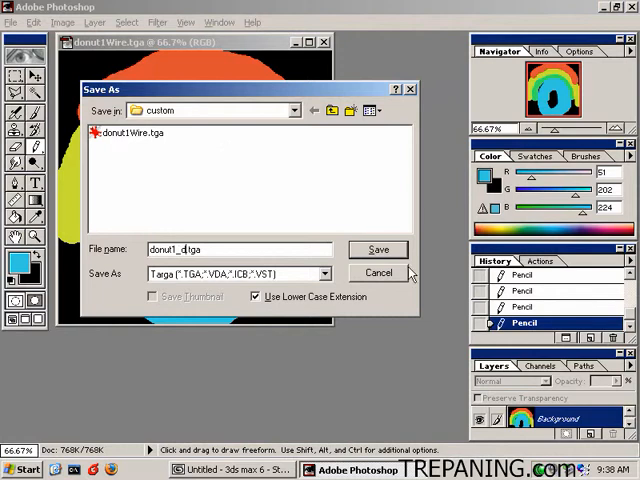
click(378, 249)
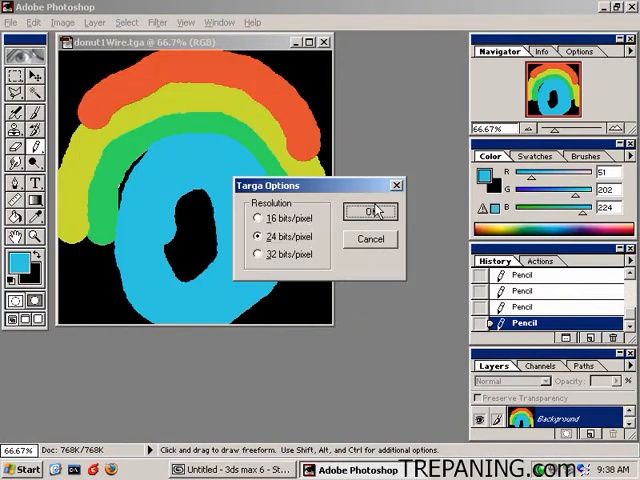
click(63, 22)
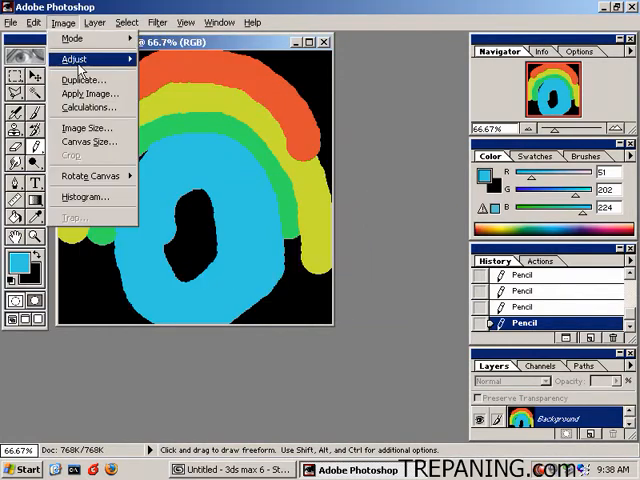
- Resize the image to half its dimensions and save it as donut1_ed.tga at 24 bits
click(88, 127)
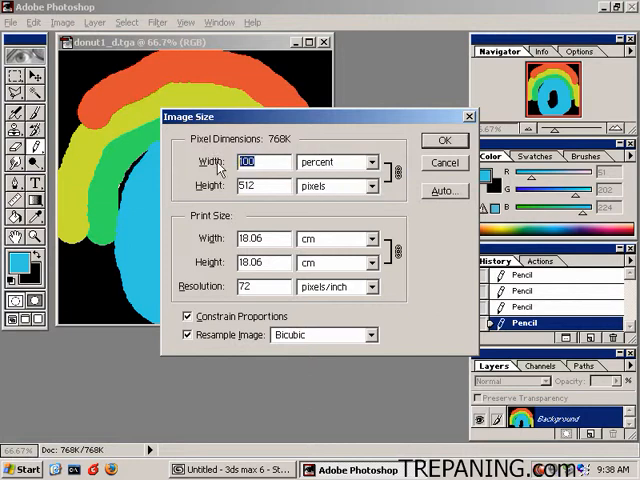
click(443, 139)
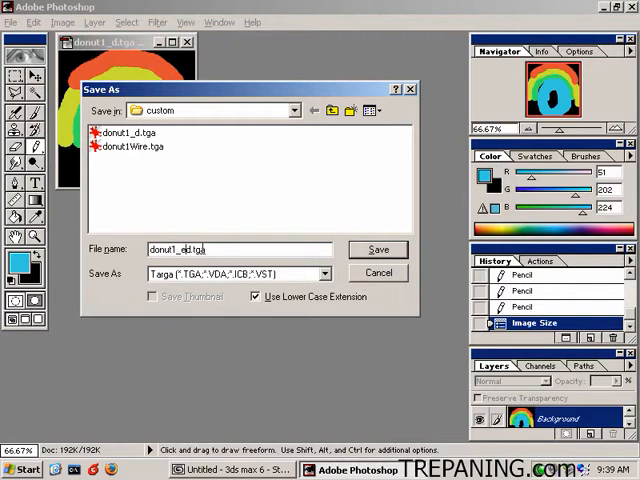
click(378, 249)
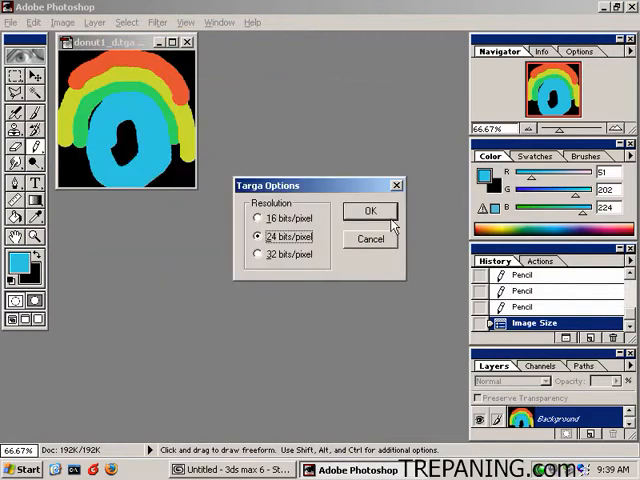
click(371, 211)
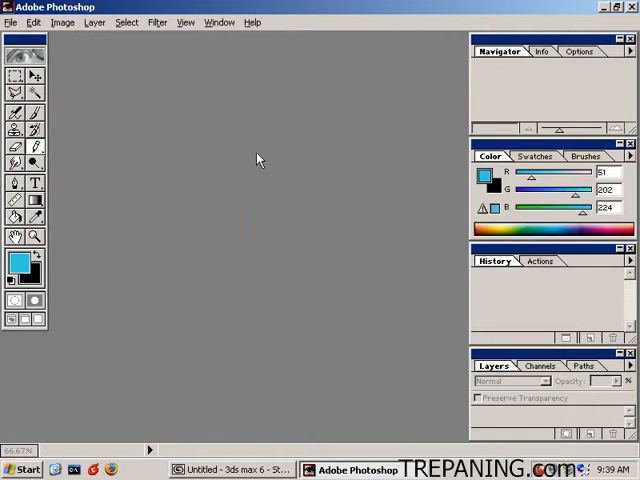
mouse_move(217, 178)
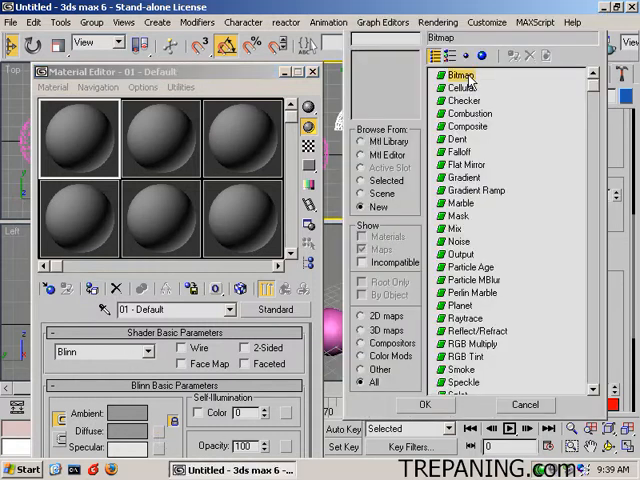
- Give donut1 a Bitmap diffuse material and Collapse All its modifier stack
double_click(459, 74)
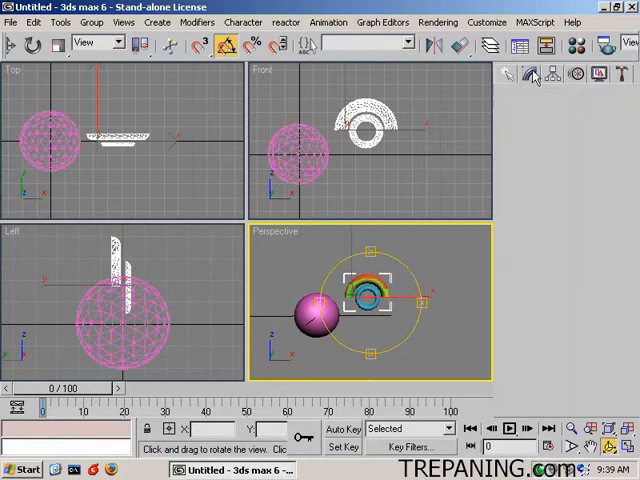
click(529, 74)
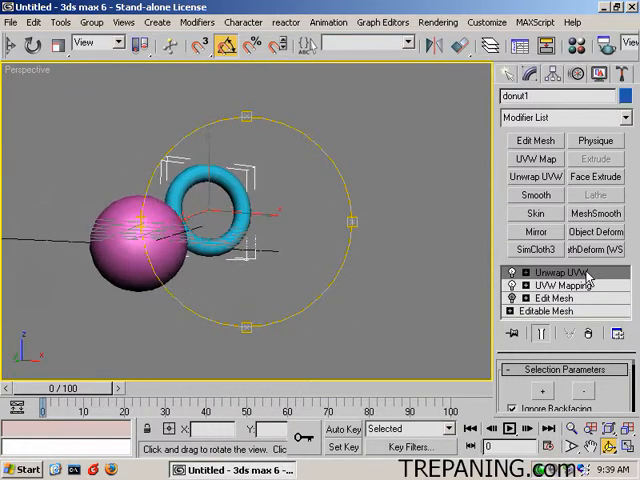
right_click(565, 273)
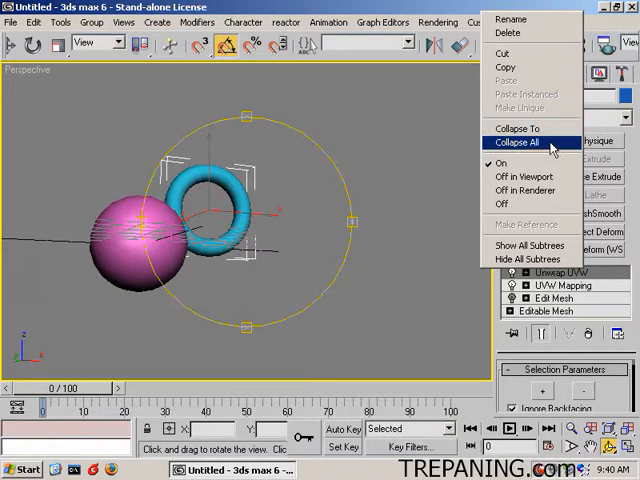
click(518, 141)
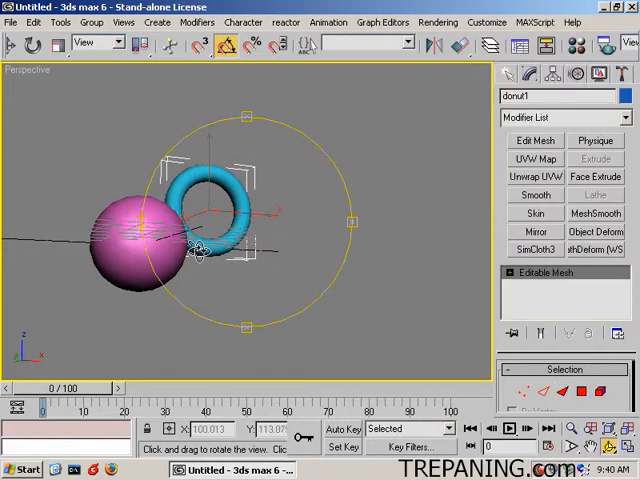
drag(200, 250, 195, 285)
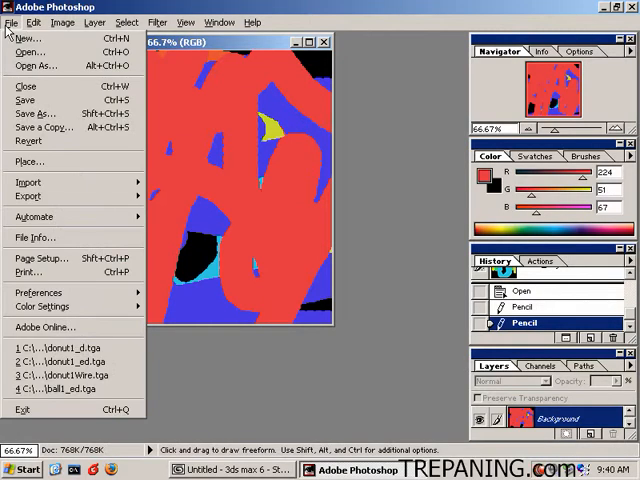
- Save the red-and-blue ball texture as ball1_d.tga, then a half-size copy as ball1_ed.tga
click(36, 103)
text(ball1_d.tga)
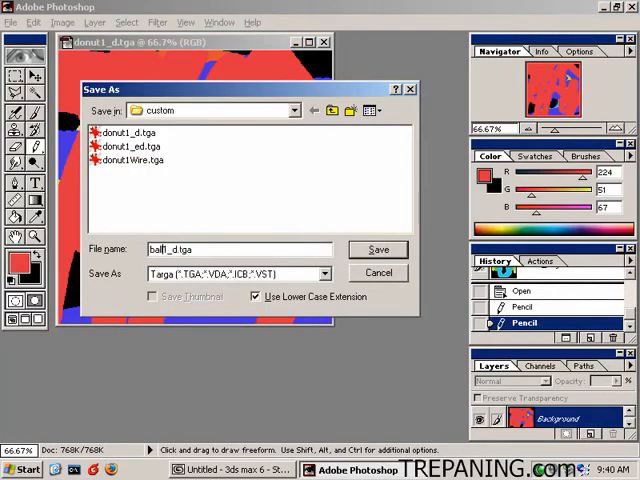
click(378, 249)
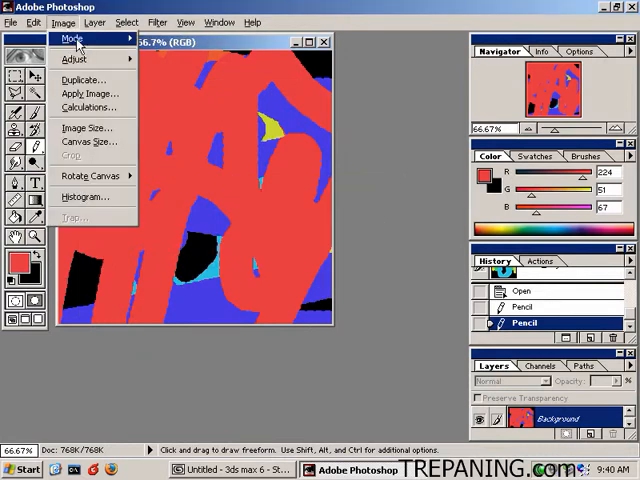
click(88, 127)
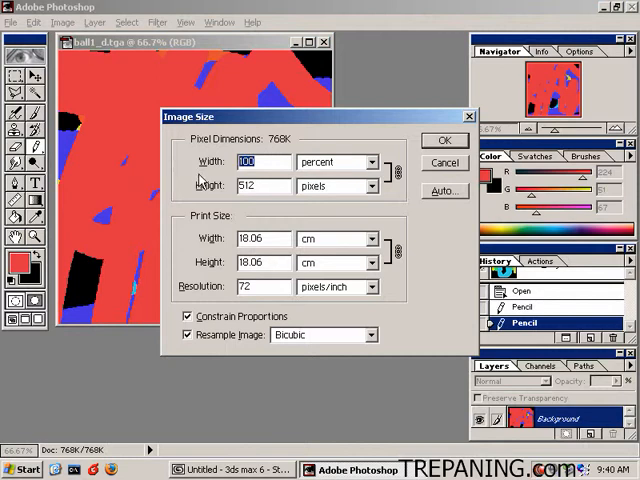
click(12, 22)
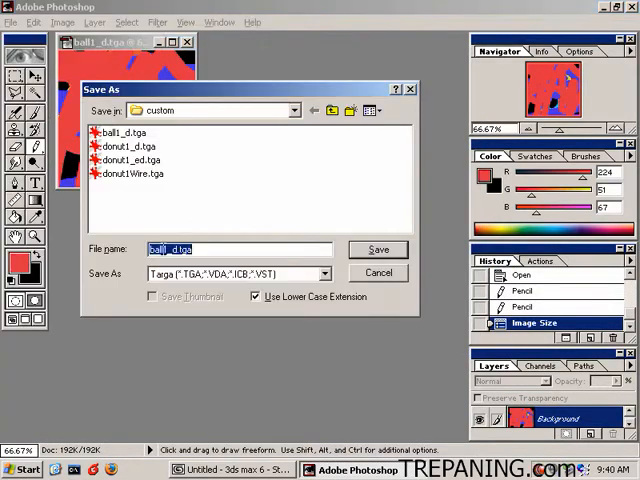
text(ball1_ed.tga)
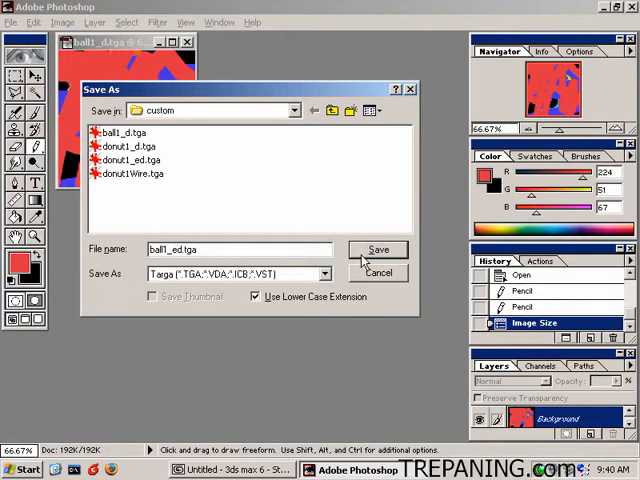
click(379, 249)
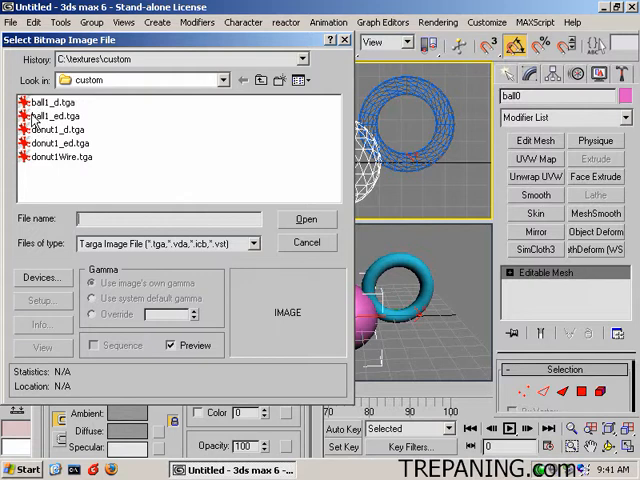
- Load ball1_d.tga as the sphere's bitmap so the geosphere shows red and blue
click(47, 101)
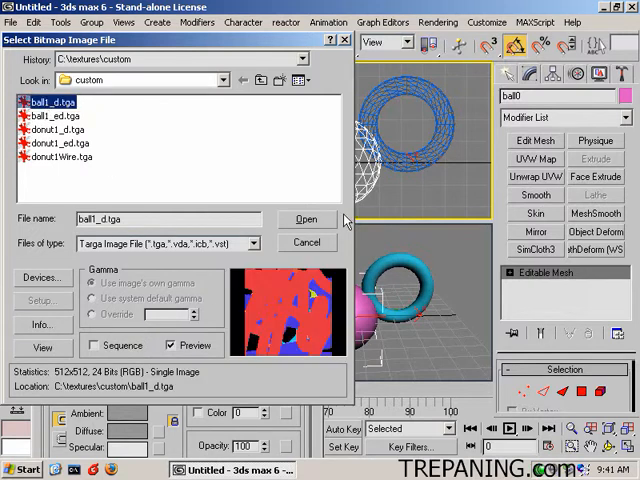
click(307, 219)
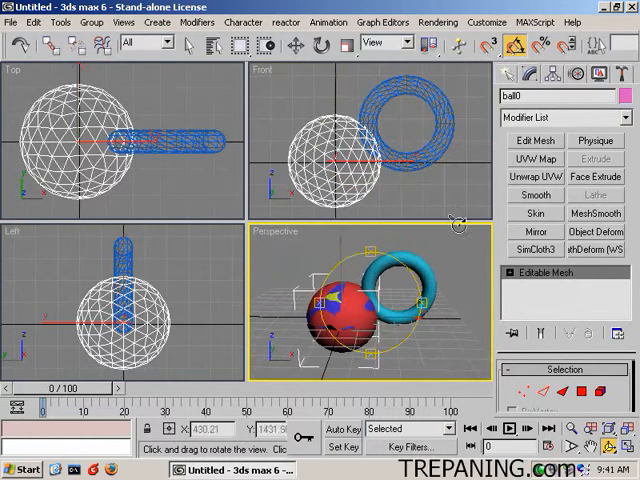
- Export the selected objects to models/mapobjects/custom as testA in ASCII Scene Export format
click(11, 22)
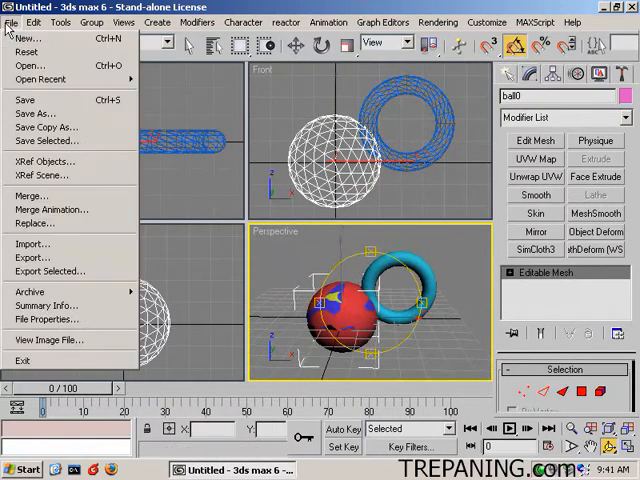
click(11, 22)
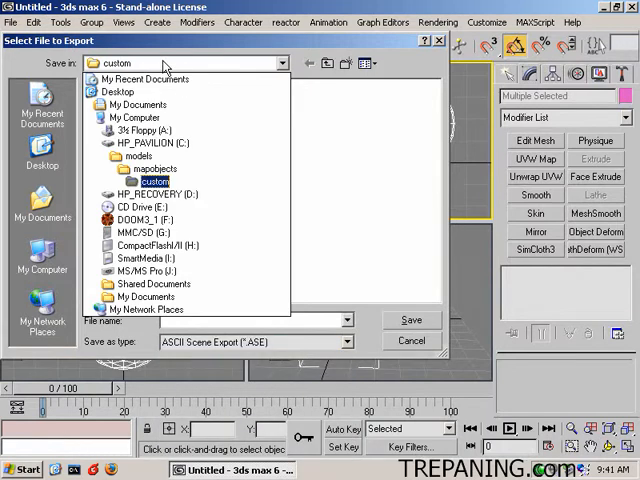
click(154, 167)
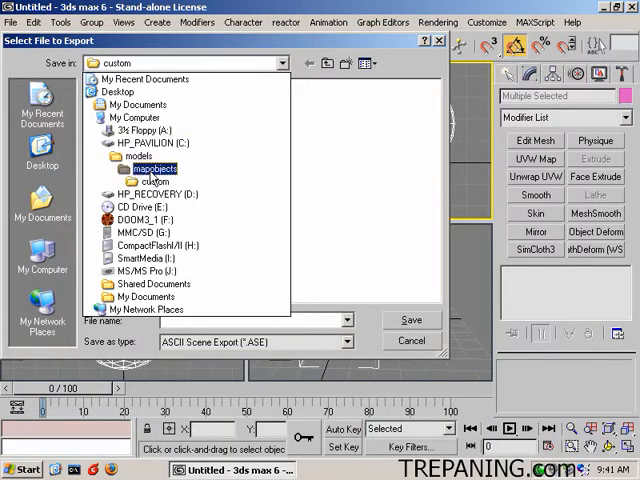
click(155, 182)
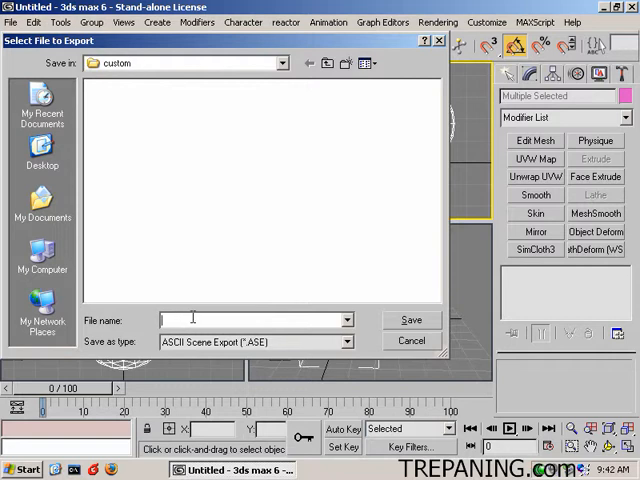
text(test)
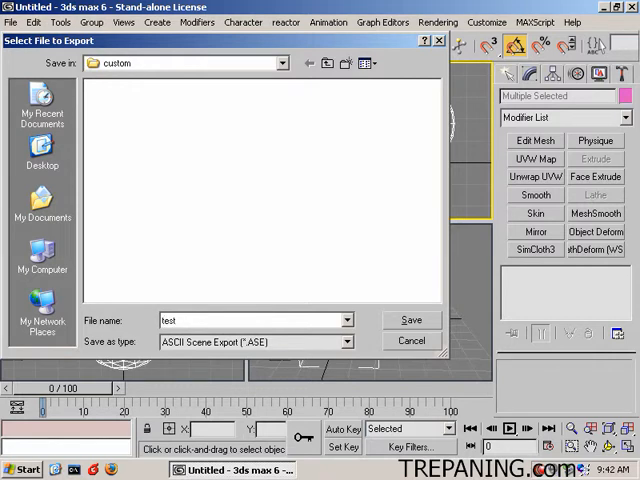
text(A)
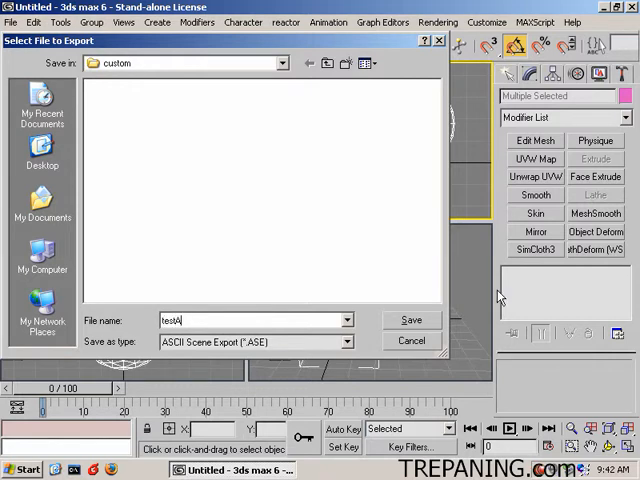
click(411, 320)
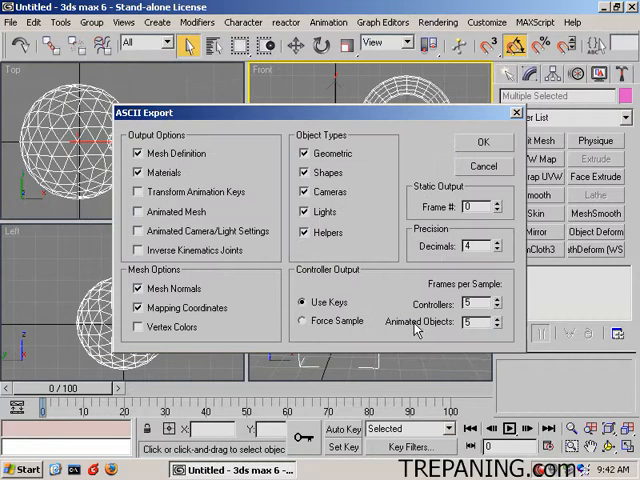
mouse_move(188, 160)
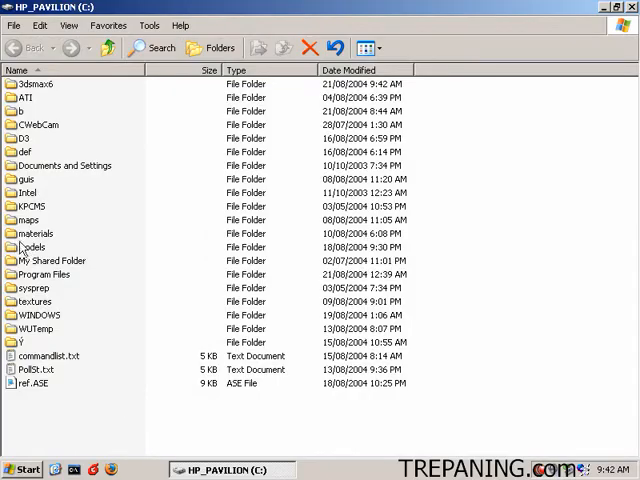
- Delete donut1Wire.tga from C:\textures\custom, then go to the C:\materials folder
double_click(34, 301)
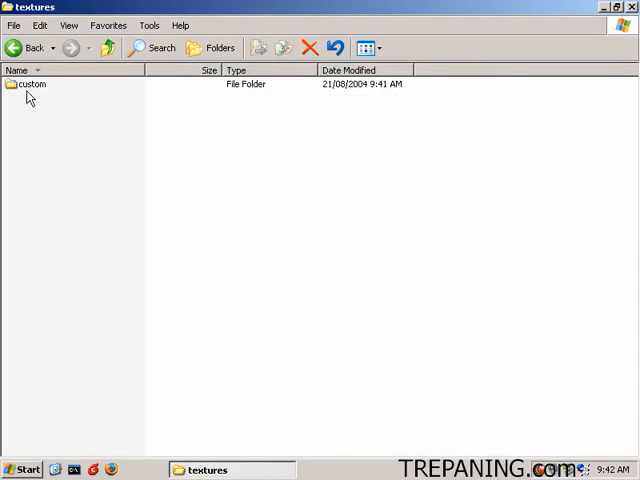
double_click(32, 84)
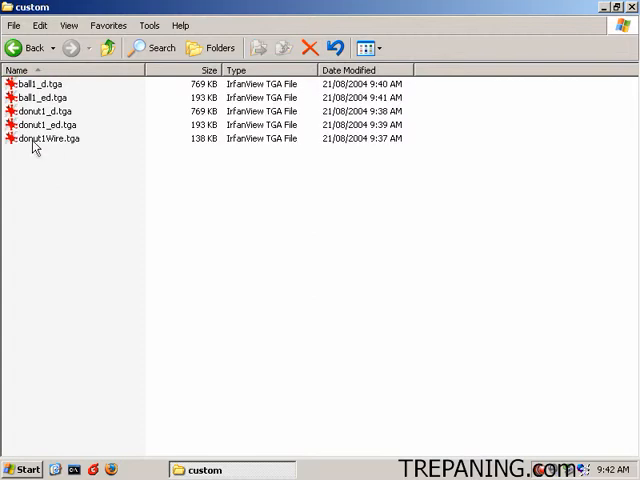
click(48, 138)
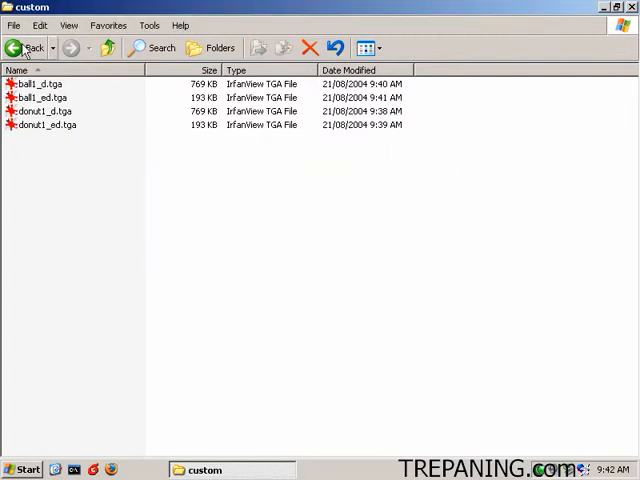
click(22, 47)
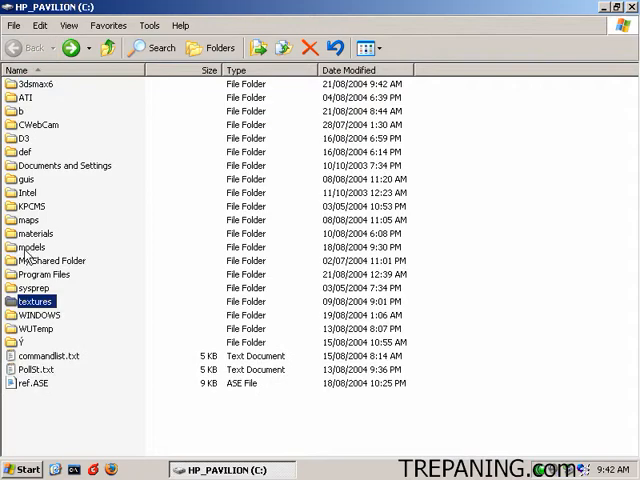
click(31, 247)
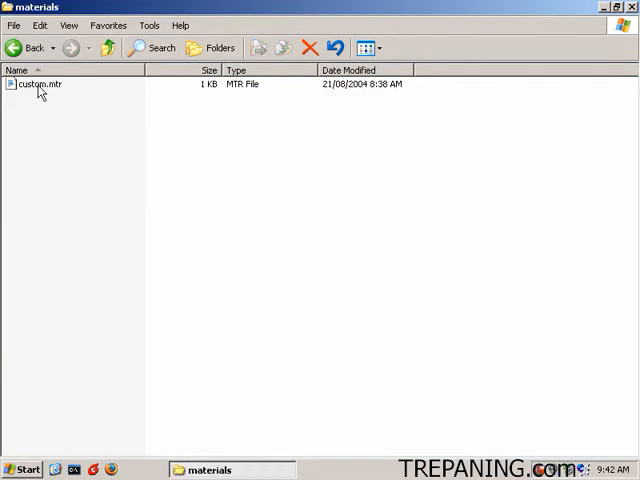
mouse_move(182, 252)
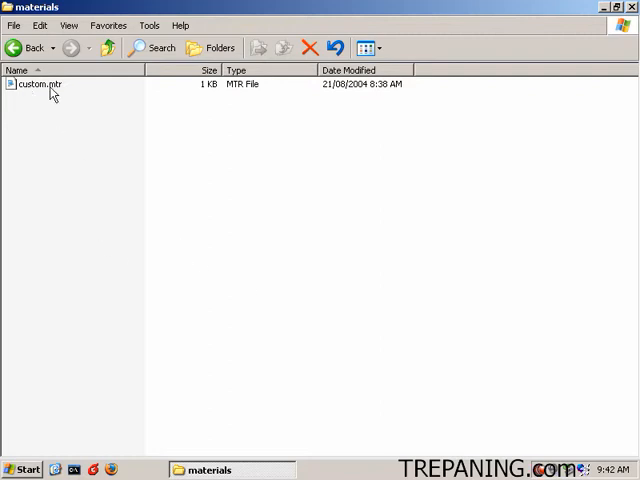
- Open custom.mtr in maximized Notepad, rename its material to test0, and return to Explorer
double_click(38, 84)
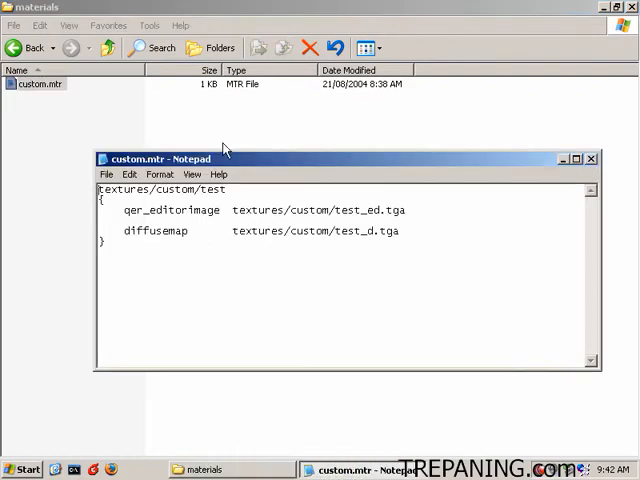
click(576, 158)
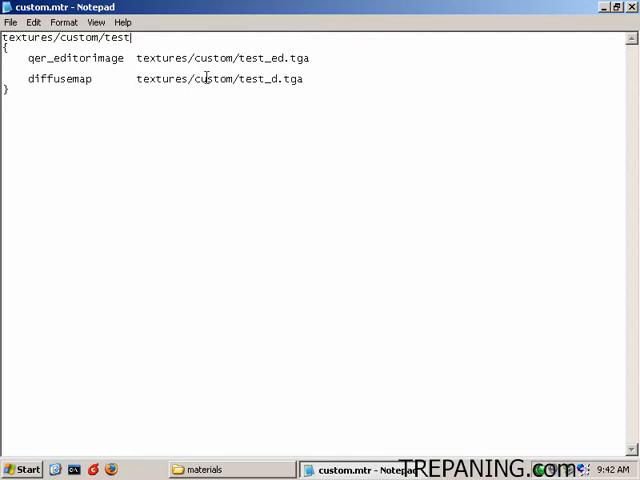
text(0)
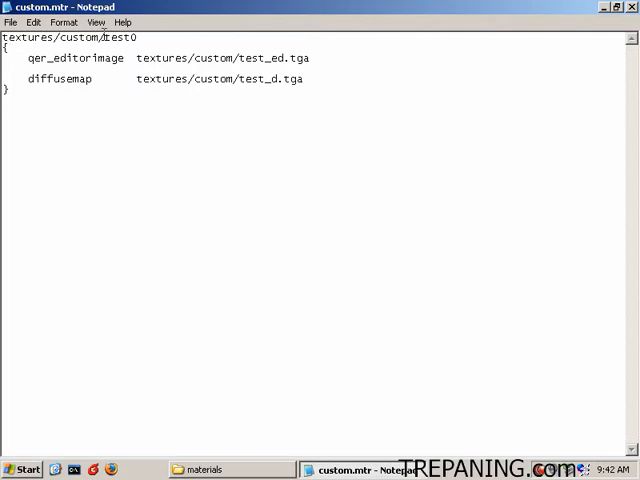
double_click(115, 37)
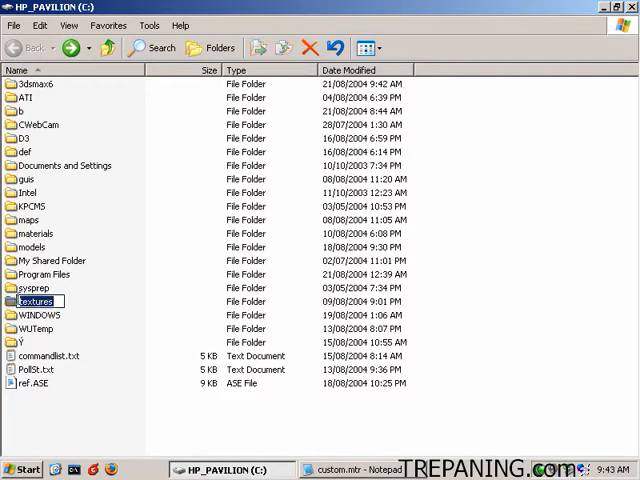
- Rename ball1_d.tga to ball0_d.tga in textures\custom and begin renaming ball1_ed.tga
double_click(35, 301)
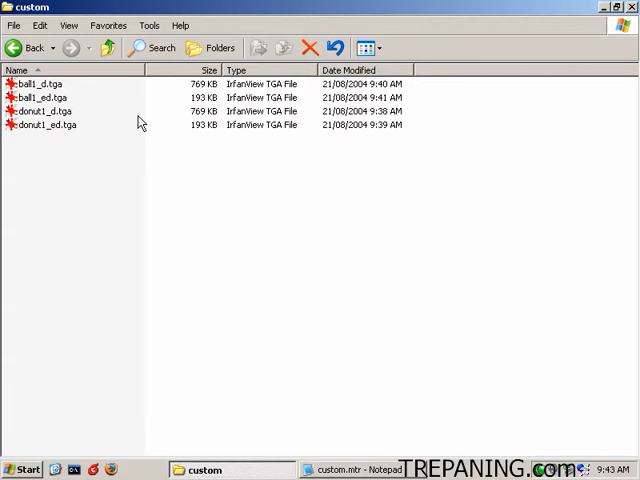
right_click(35, 83)
text(0)
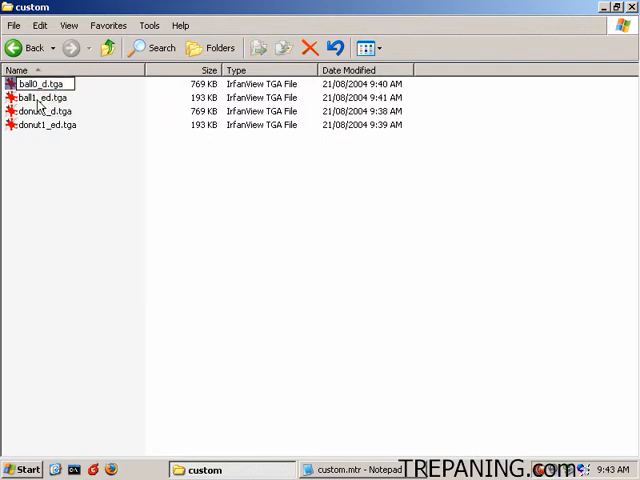
click(42, 97)
text(0)
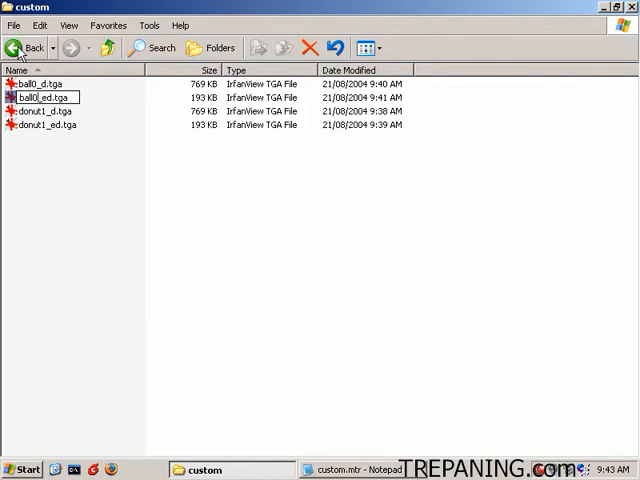
- Rename the material to ball0 with ball0_ed.tga and ball0_d.tga paths, then copy the block
click(25, 47)
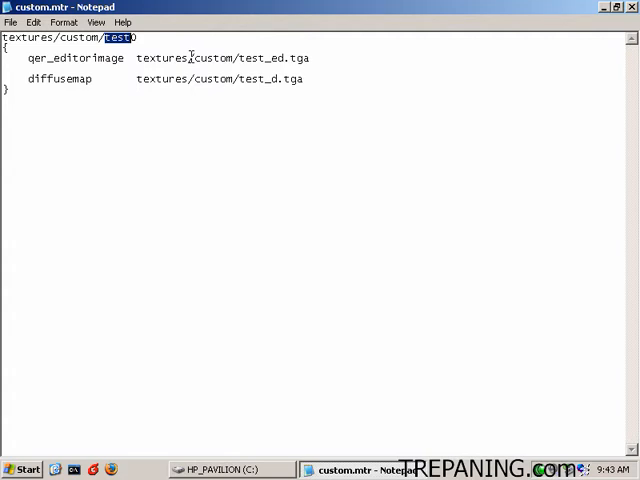
text(ball)
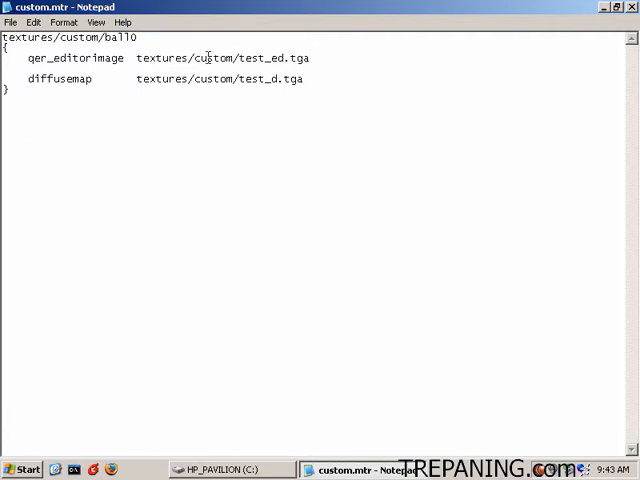
double_click(115, 37)
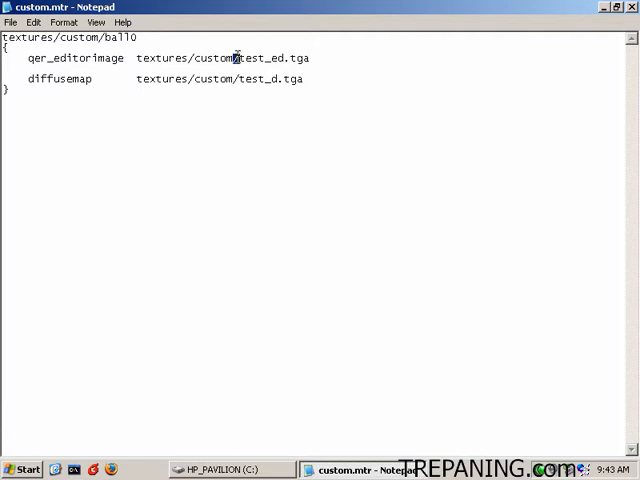
double_click(247, 58)
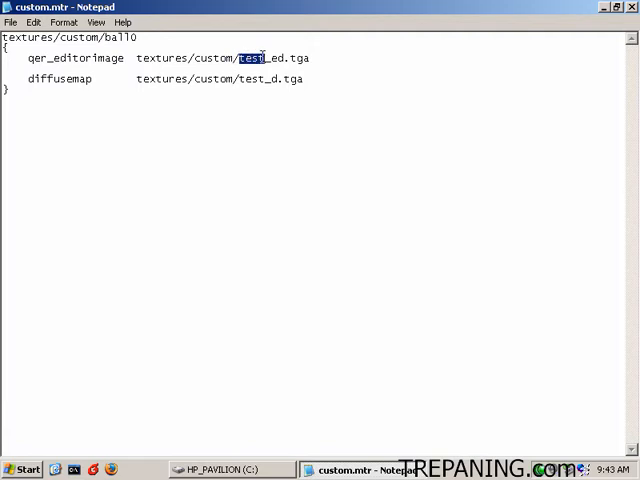
text(ball0)
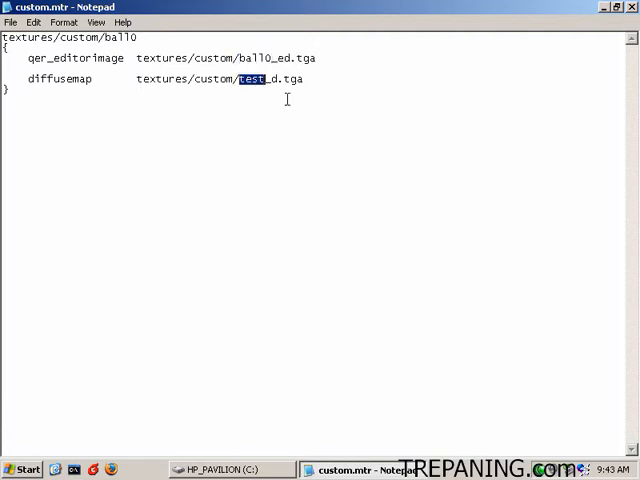
text(ball0)
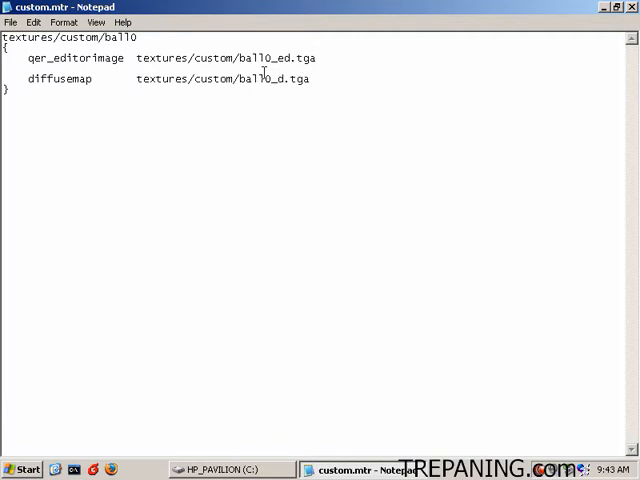
mouse_move(281, 135)
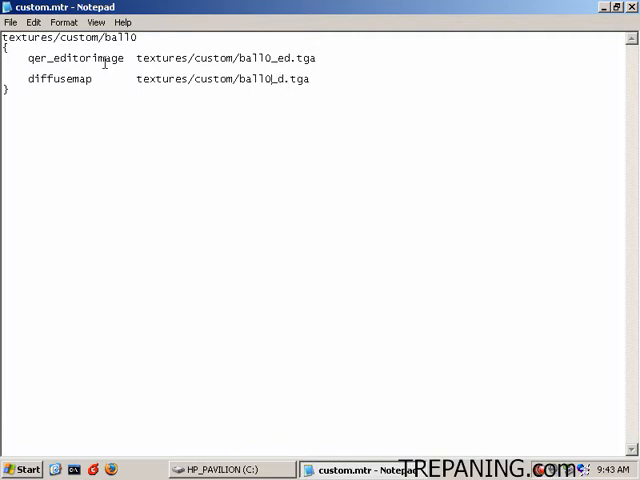
key(ctrl+a)
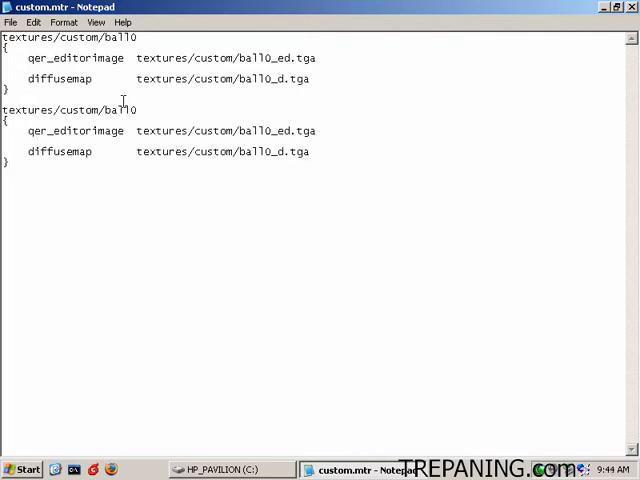
- Rename the duplicated block to donut1, with donut1_ed.tga and donut1_d.tga texture paths
double_click(121, 109)
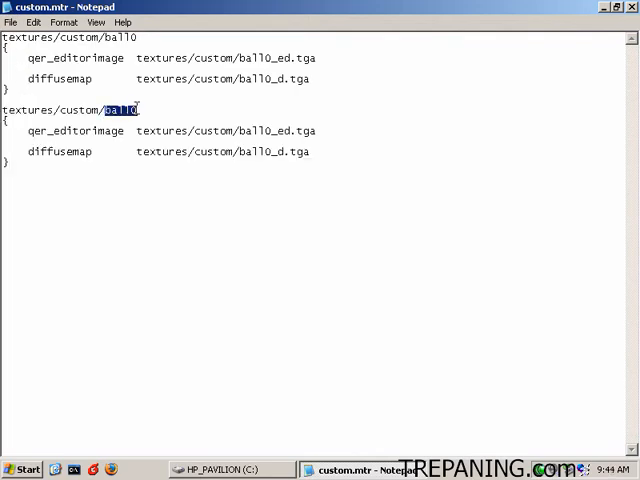
text(donut1)
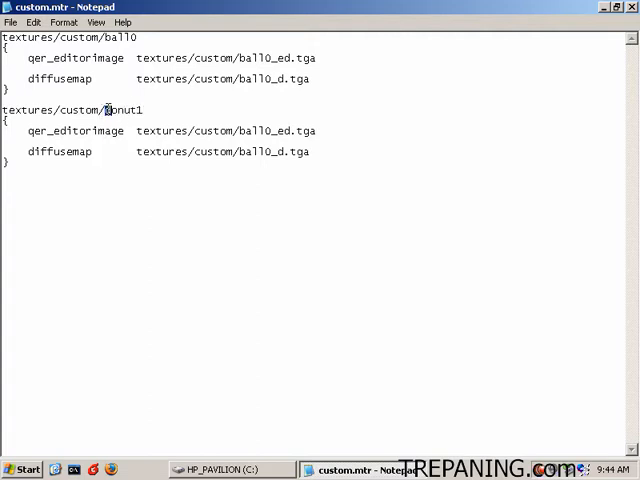
double_click(123, 110)
text(donut1)
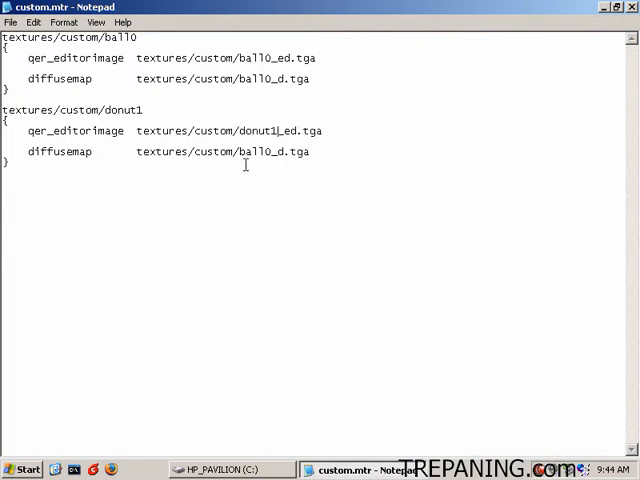
double_click(248, 151)
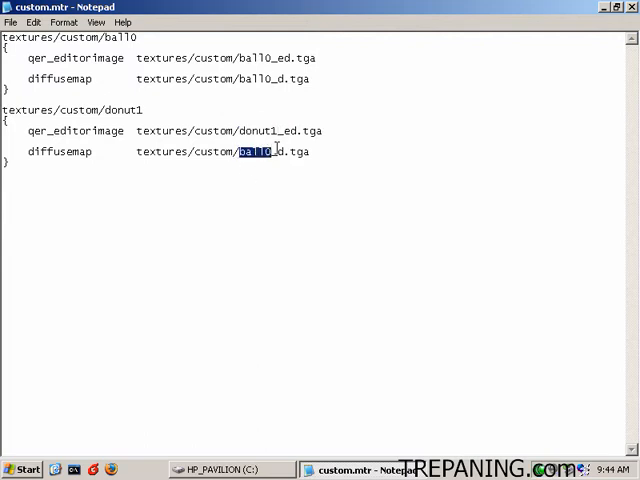
text(donut1)
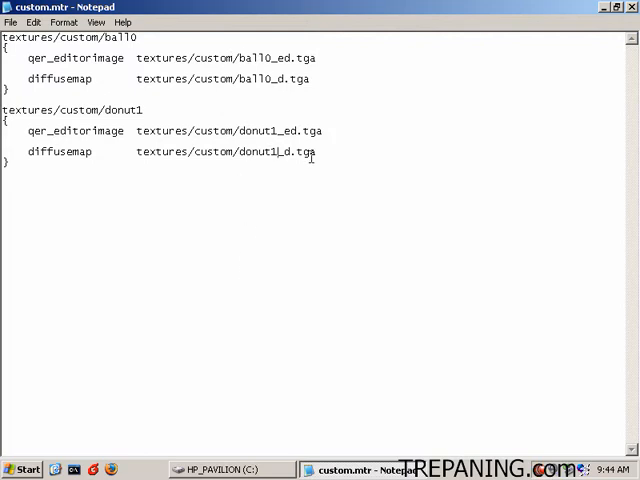
click(10, 22)
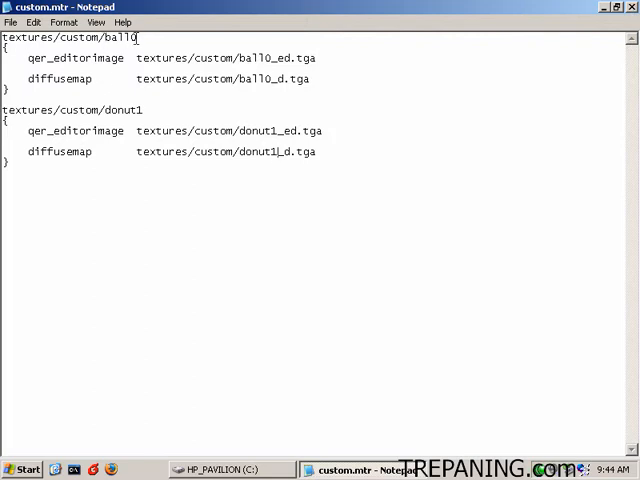
mouse_move(281, 81)
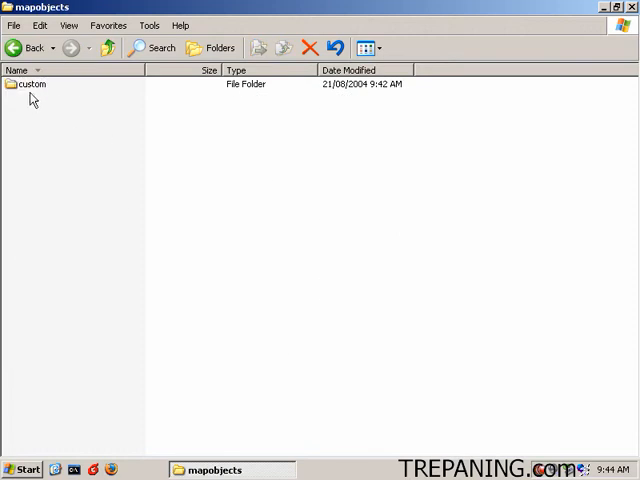
- Open testA.ASE from the mapobjects custom folder in Notepad
double_click(32, 84)
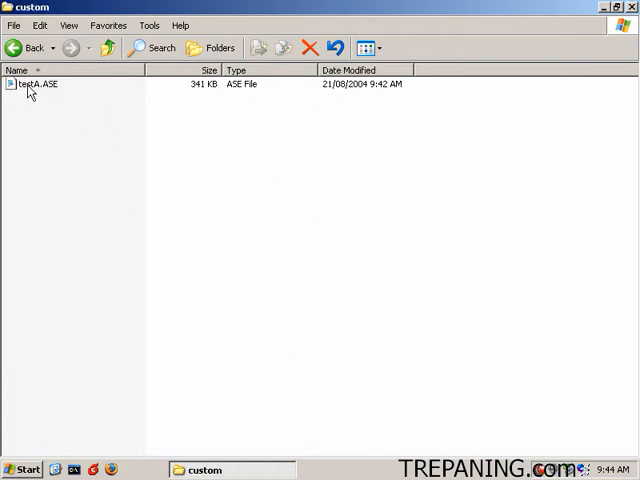
double_click(36, 84)
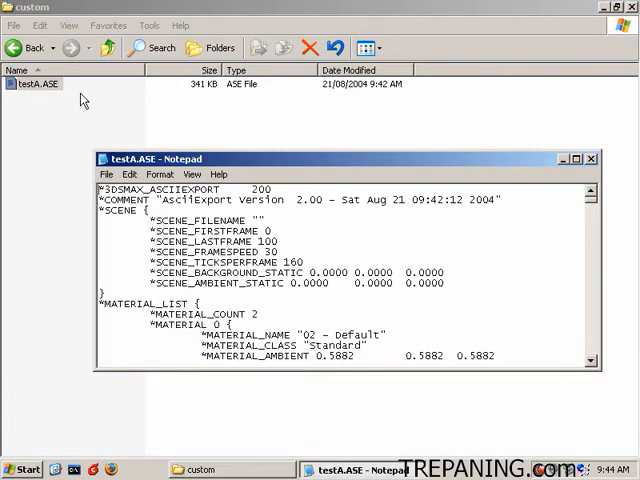
mouse_move(325, 163)
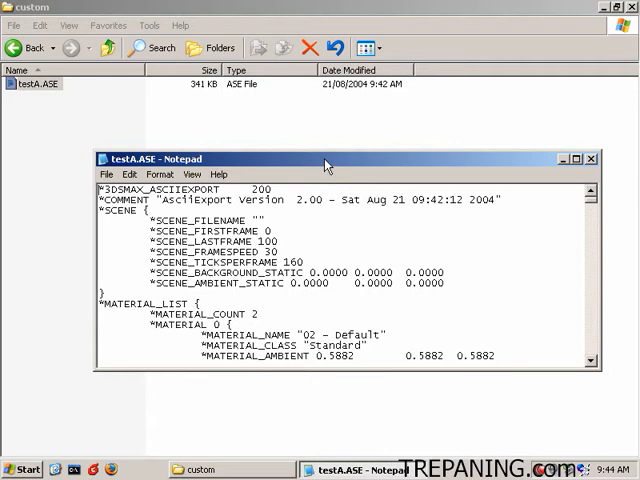
- Repoint the first material's bitmap path to \base\textures\custom\ball0.tga
click(580, 155)
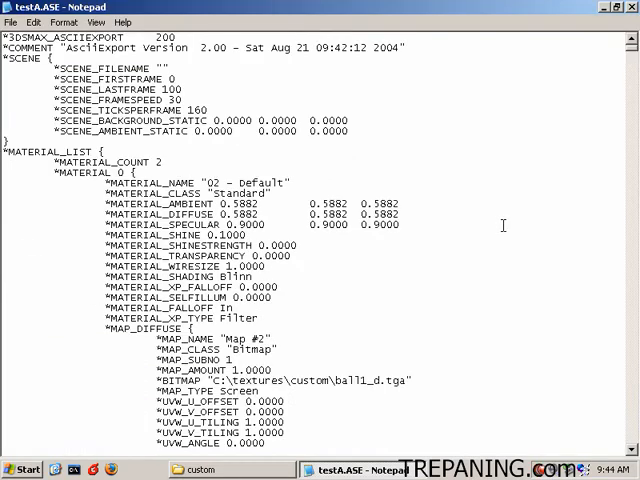
scroll(down, 3)
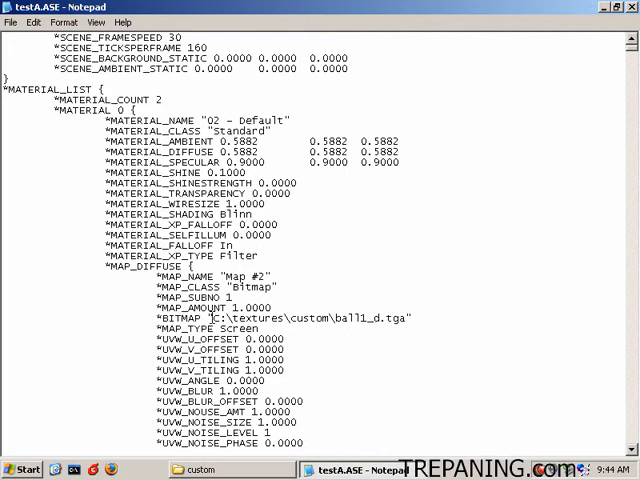
double_click(212, 318)
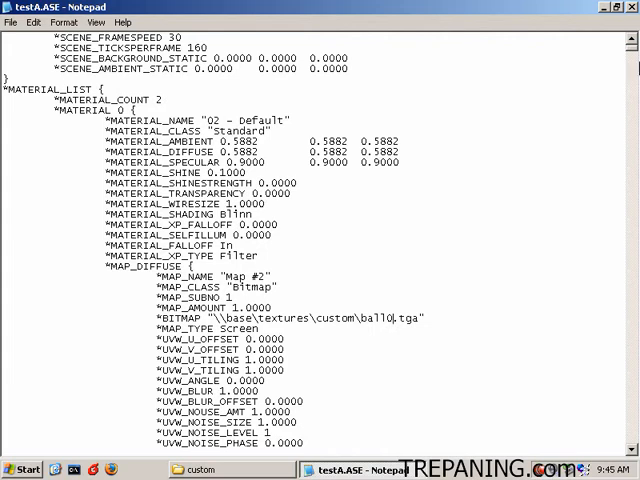
- Set the second material's bitmap path to \\base\textures\custom\donut1_d.tga
scroll(down, 3)
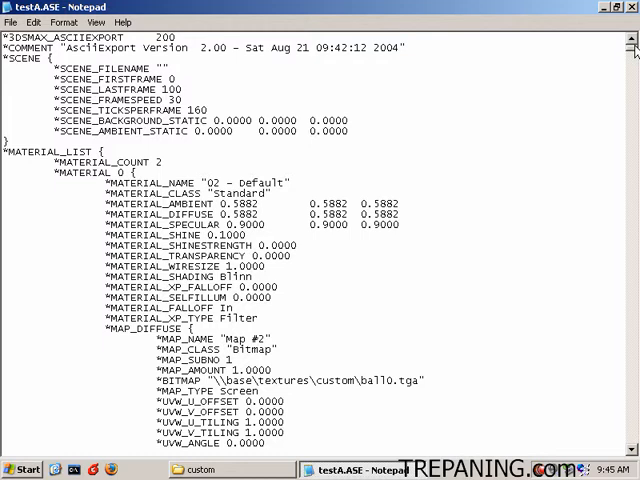
scroll(down, 3)
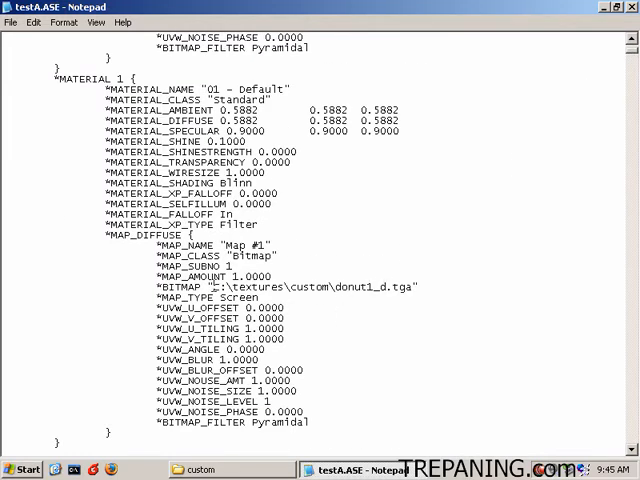
scroll(down, 3)
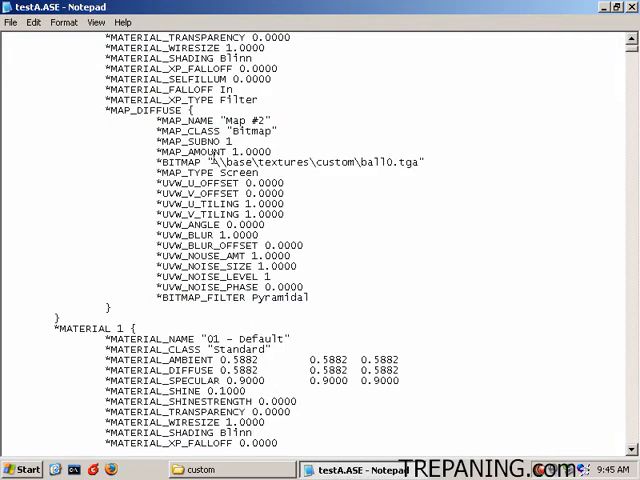
drag(209, 162, 353, 162)
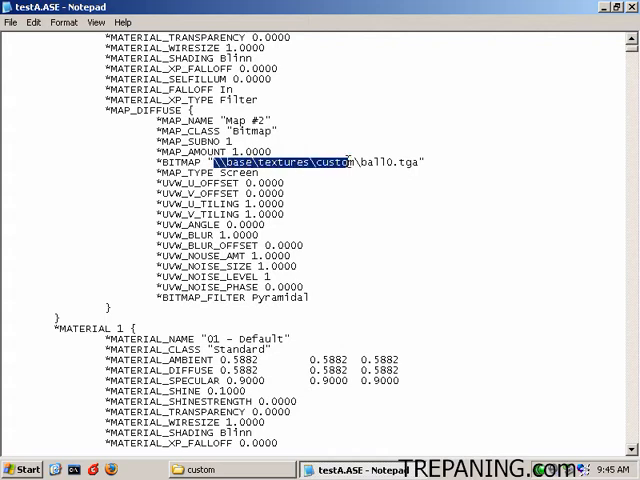
scroll(down, 3)
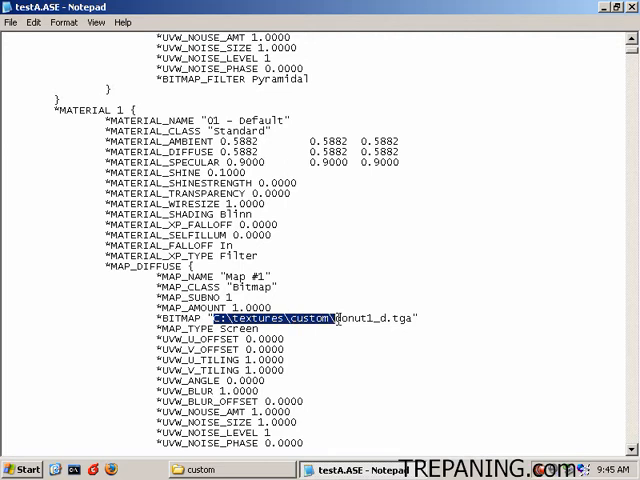
text(\\base\textures\custom\donut1_d.tga)
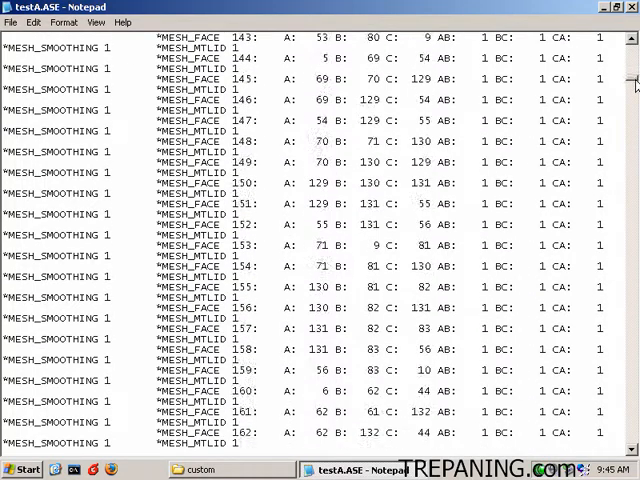
scroll(down, 3)
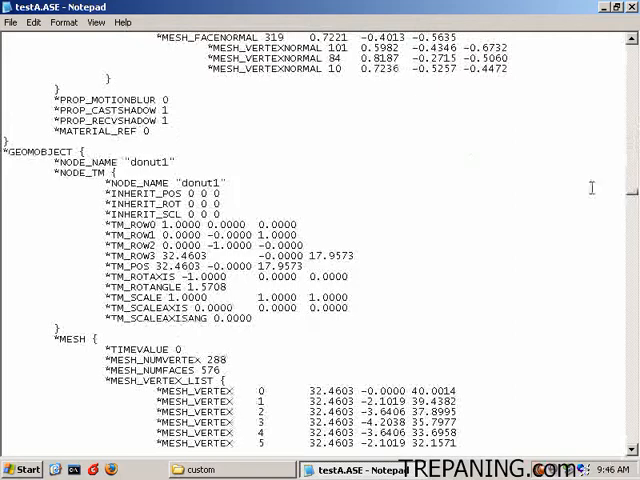
scroll(down, 3)
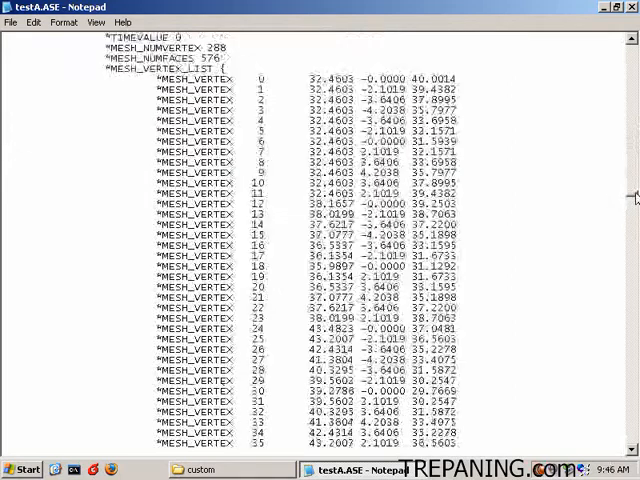
scroll(down, 3)
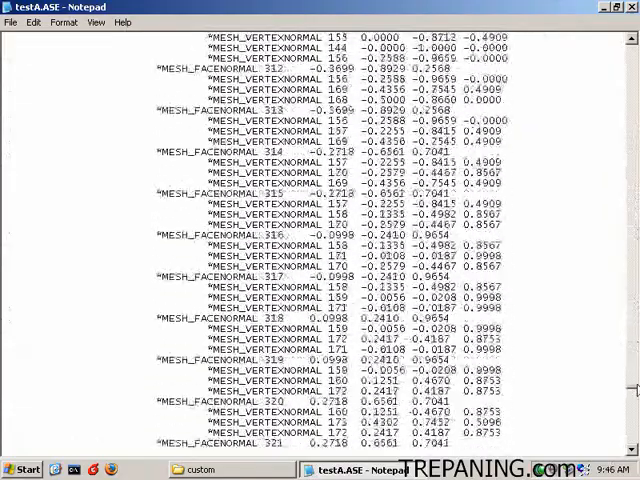
scroll(down, 3)
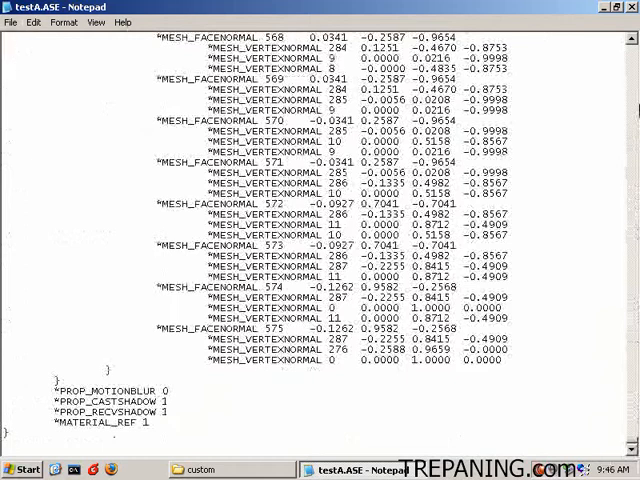
click(631, 7)
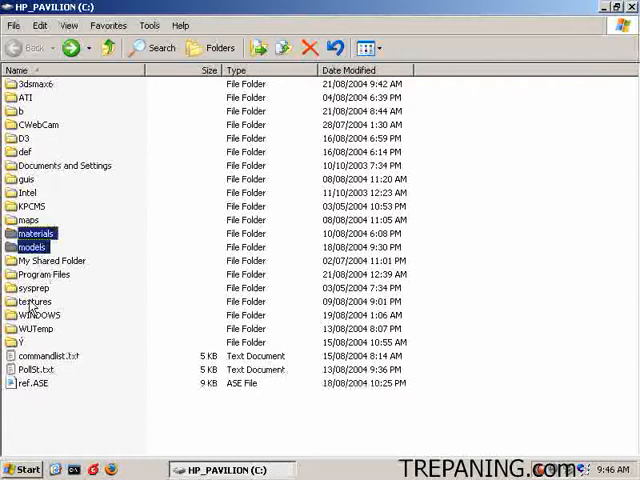
- Zip the materials, models and textures folders into a new C:\pak999 archive
right_click(32, 247)
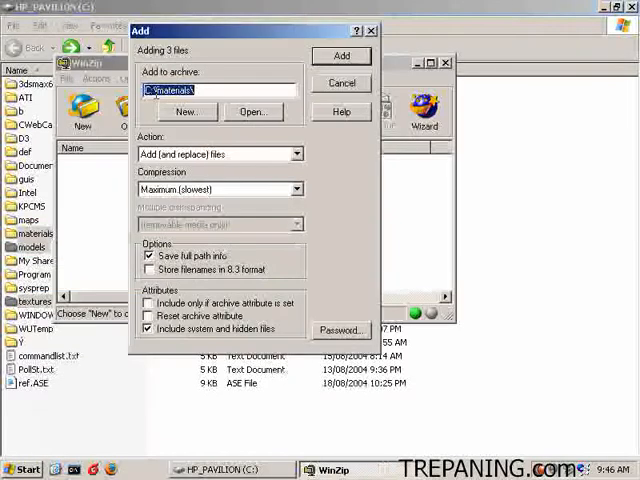
text(C:\pak)
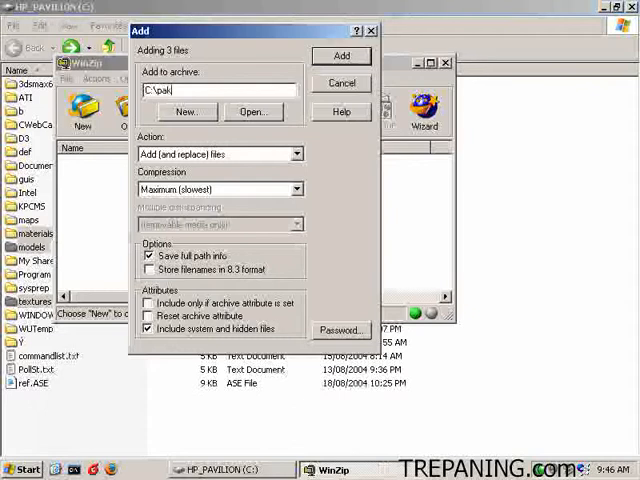
text(999)
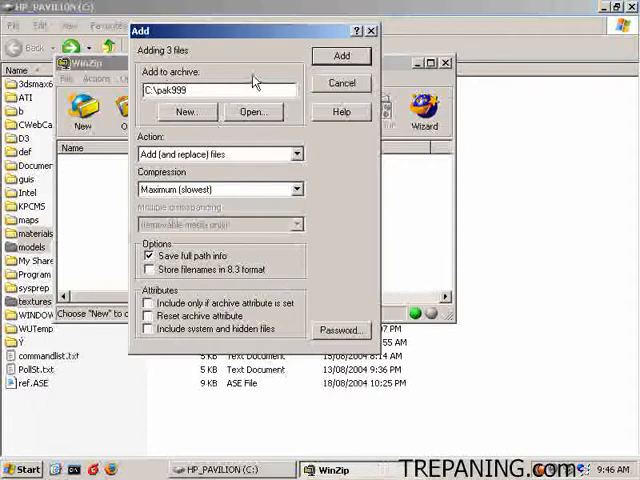
click(341, 55)
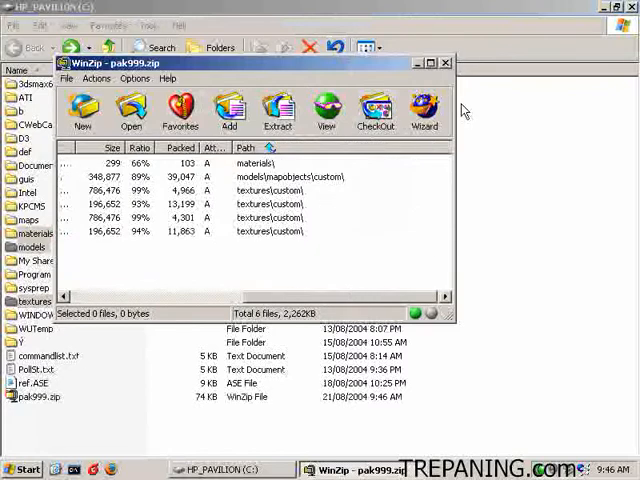
right_click(37, 397)
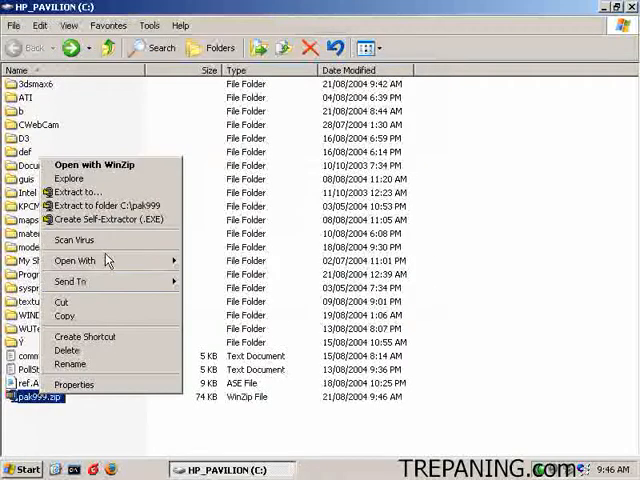
click(571, 222)
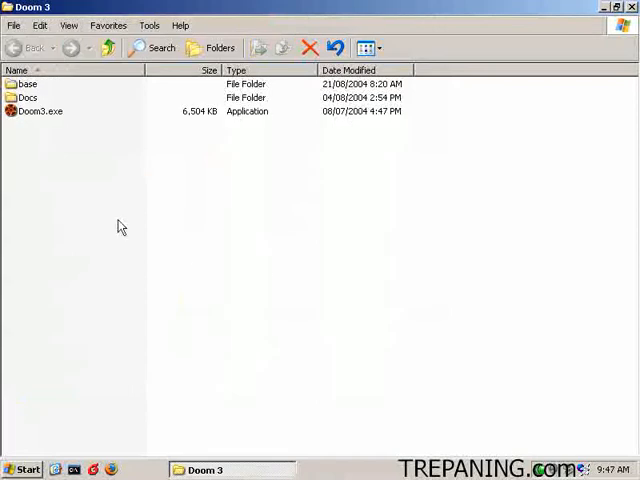
- Go into the 'base' folder of the Doom 3 installation
double_click(27, 83)
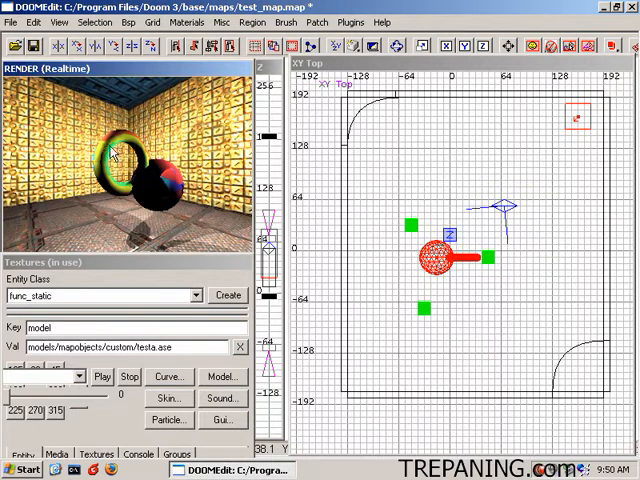
- Open the Bsp menu to view compile options for test_map.map
click(128, 22)
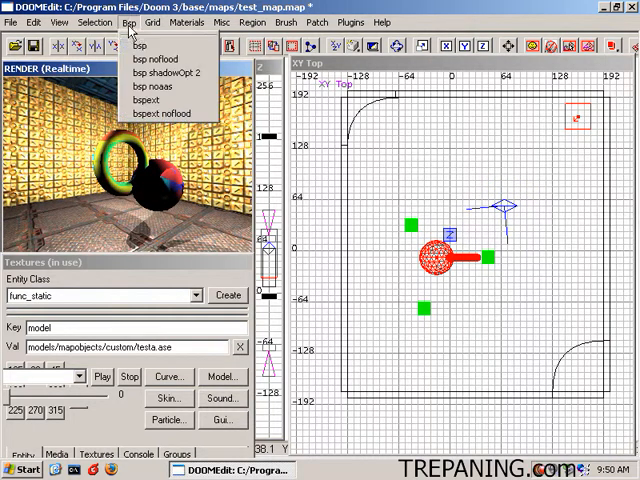